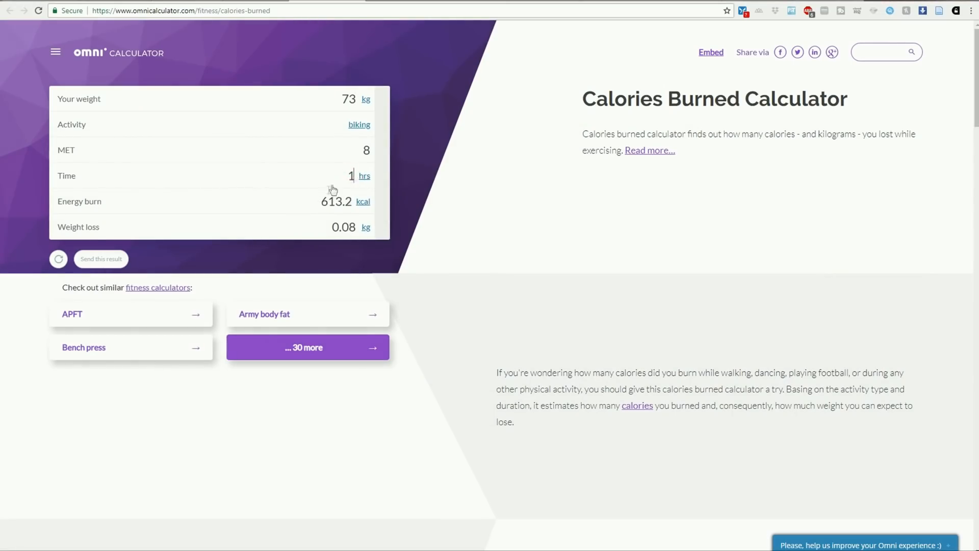
Try billiards and basketball in the activity list, then set it back to biking
click(359, 124)
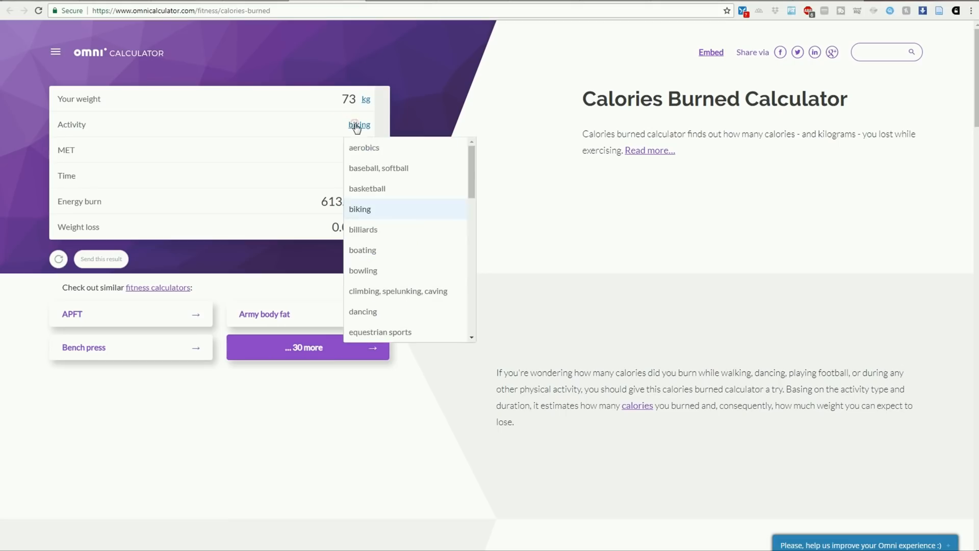
click(363, 228)
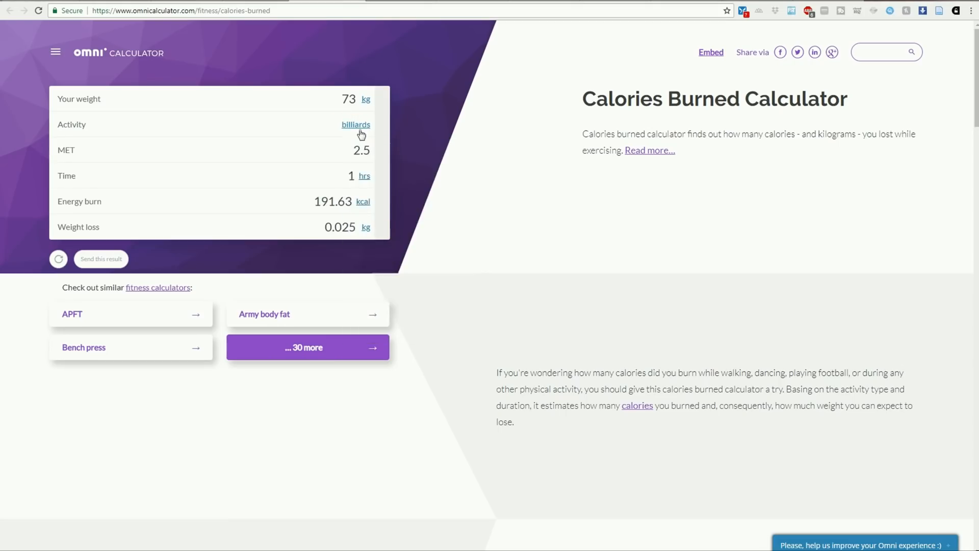
click(355, 123)
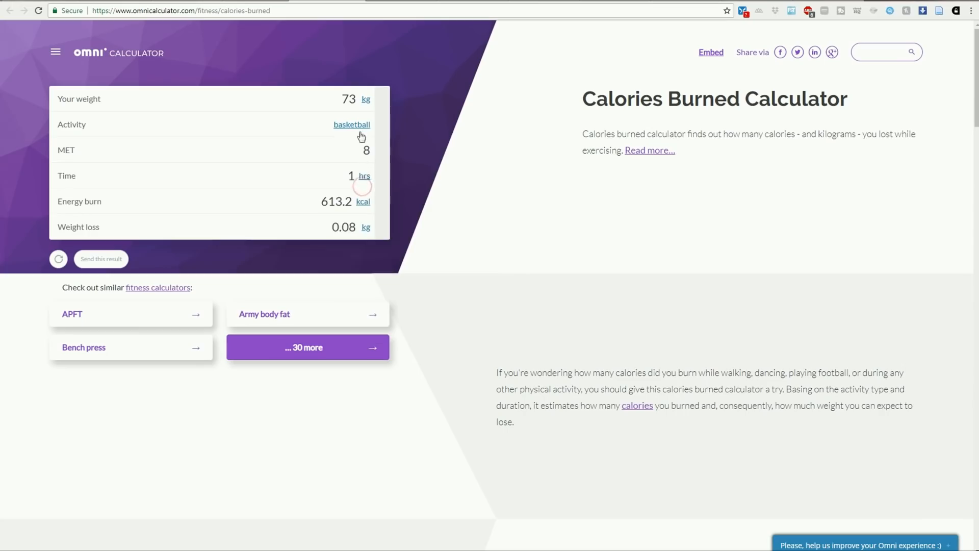
click(351, 125)
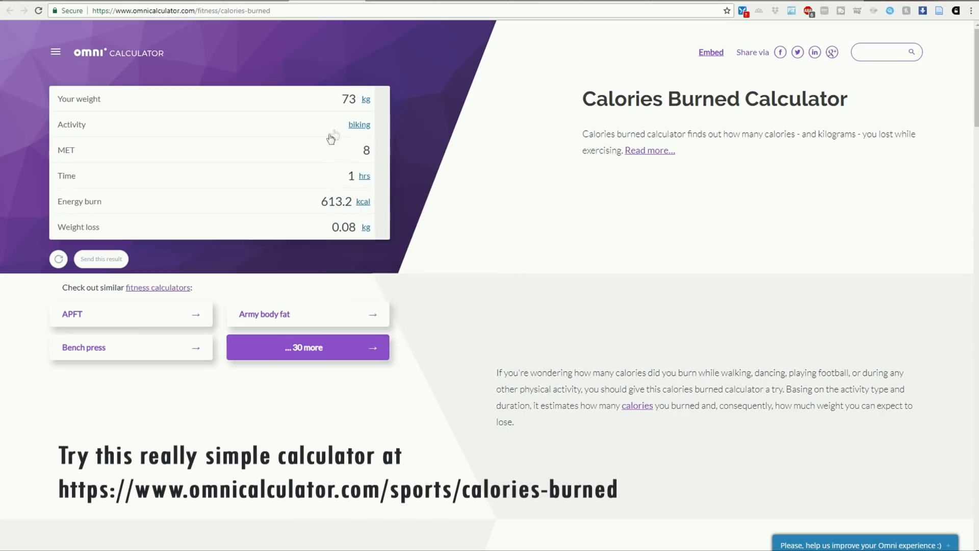
mouse_move(305, 162)
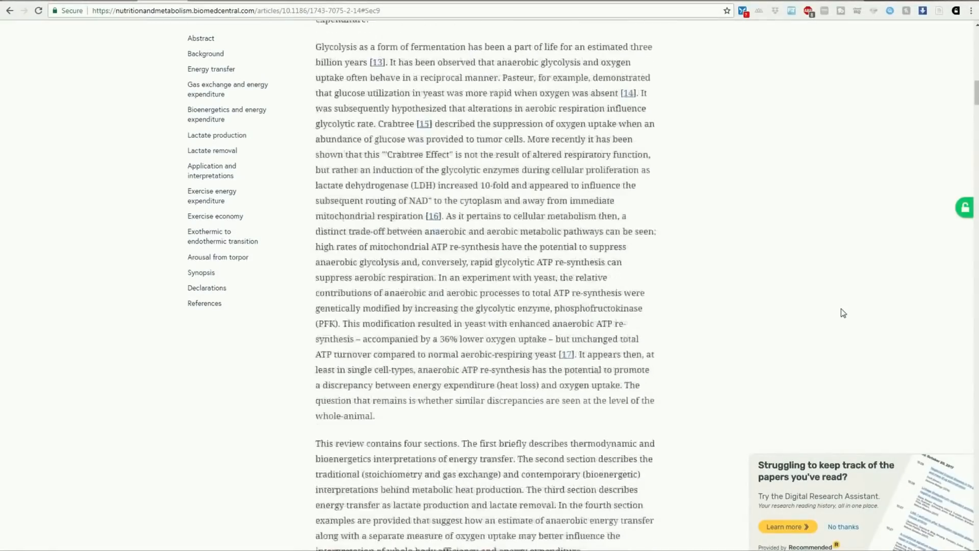
Scroll through the calculator's results and return to the input area
scroll(down, 3)
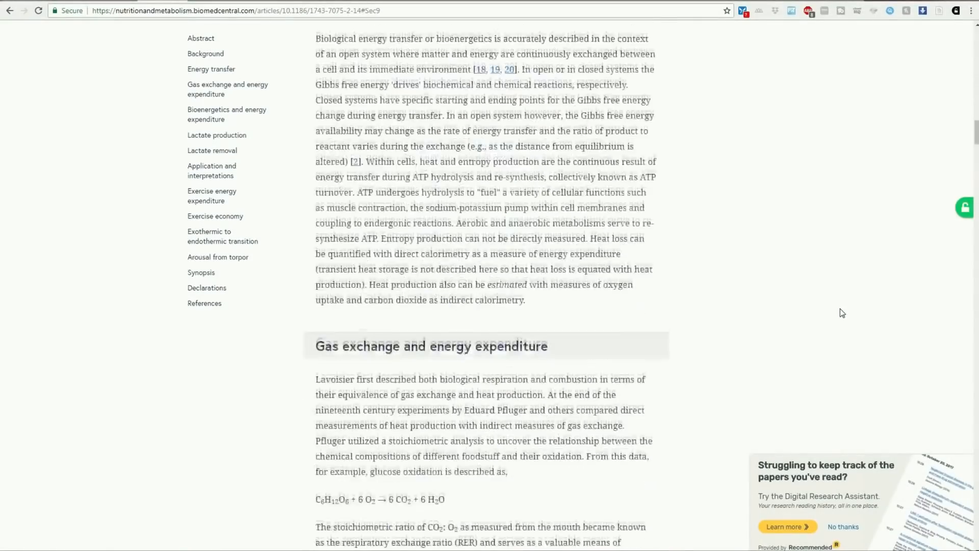
scroll(down, 3)
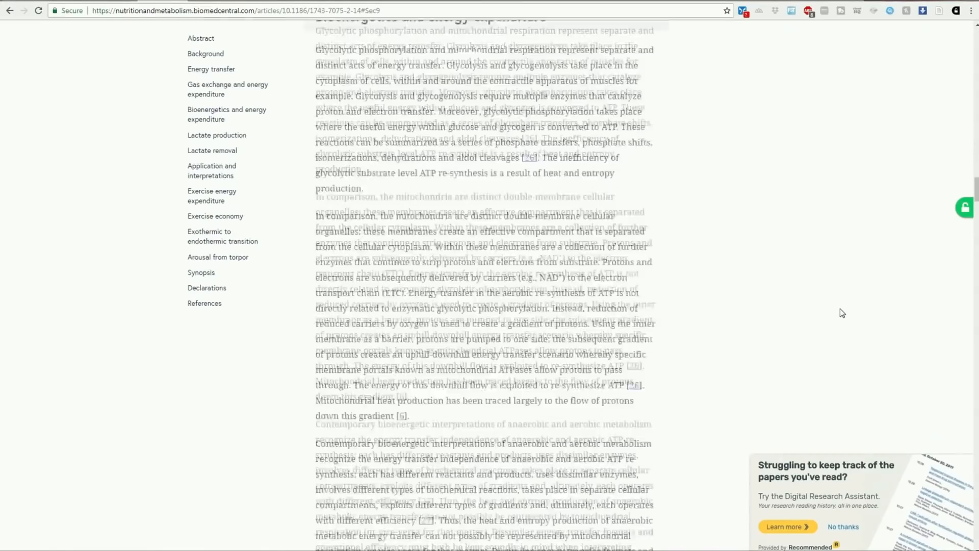
scroll(down, 3)
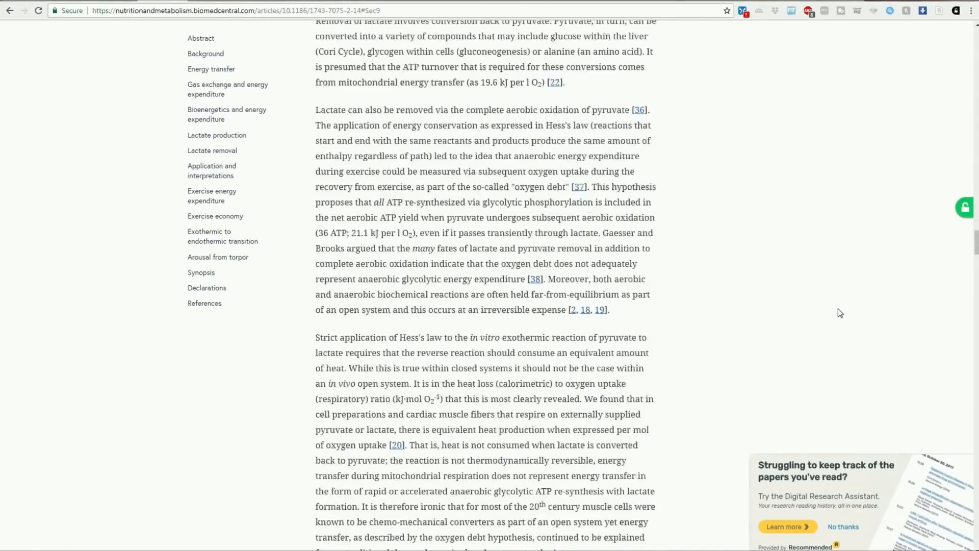
scroll(down, 3)
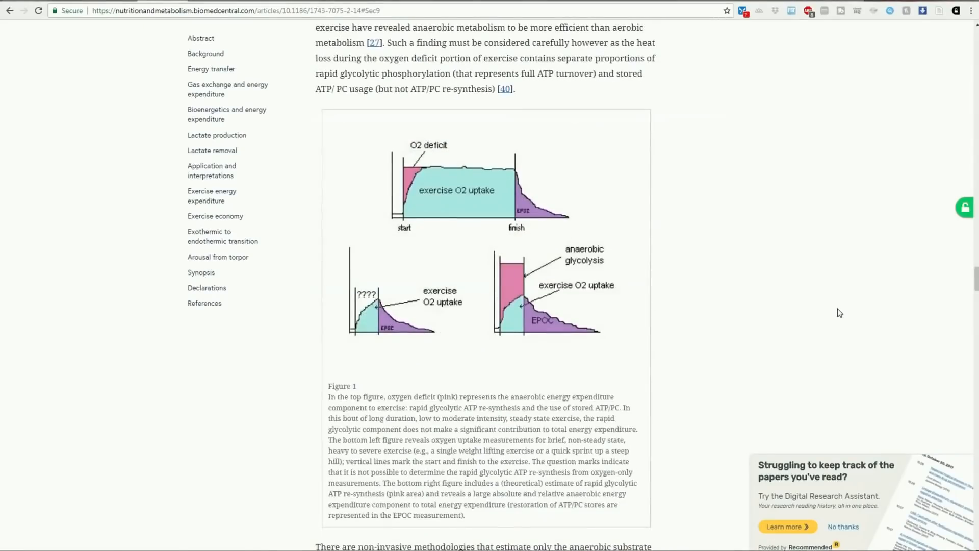
mouse_move(556, 314)
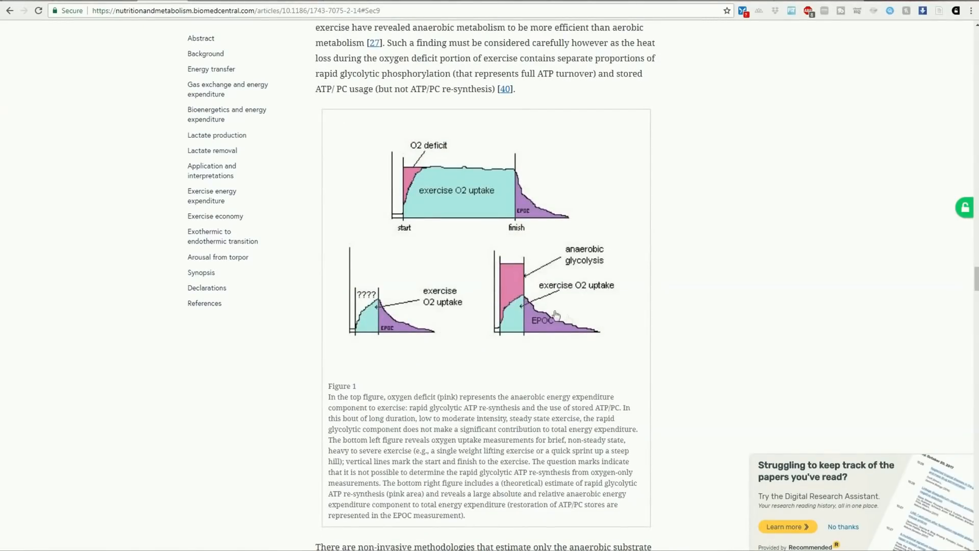
mouse_move(480, 369)
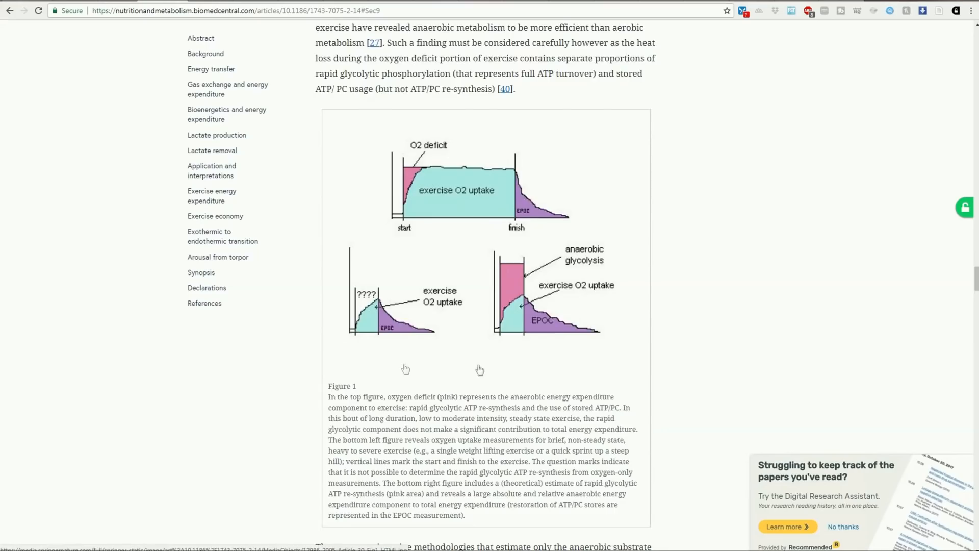
scroll(down, 3)
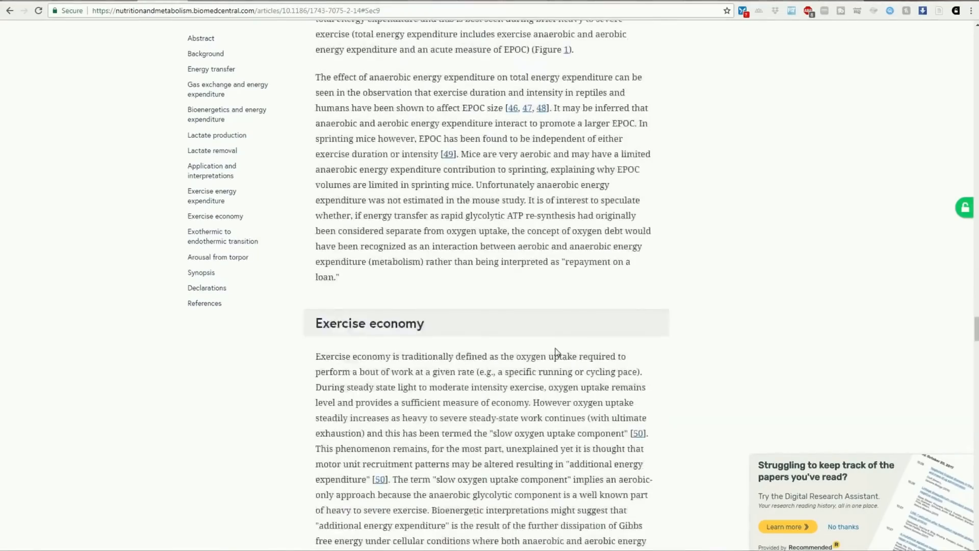
scroll(down, 3)
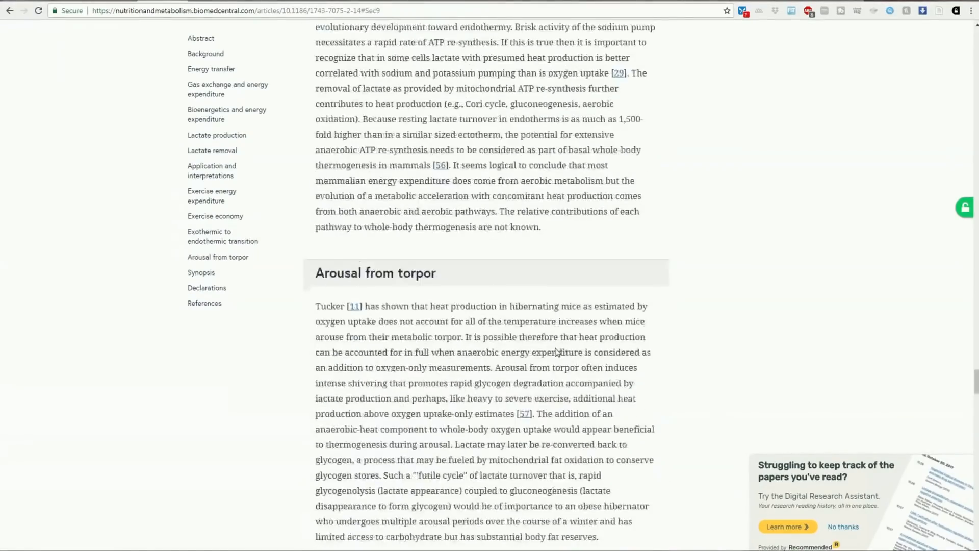
scroll(up, 3)
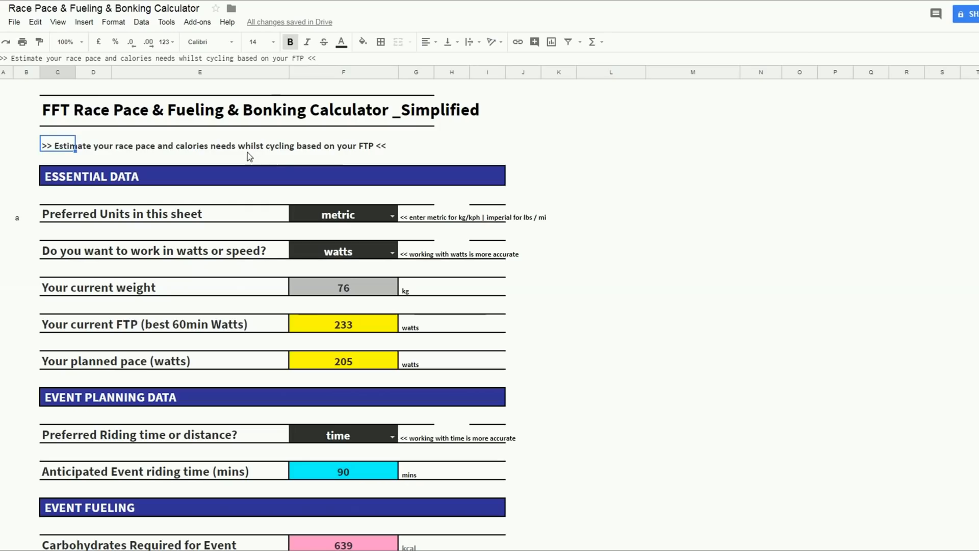
click(200, 158)
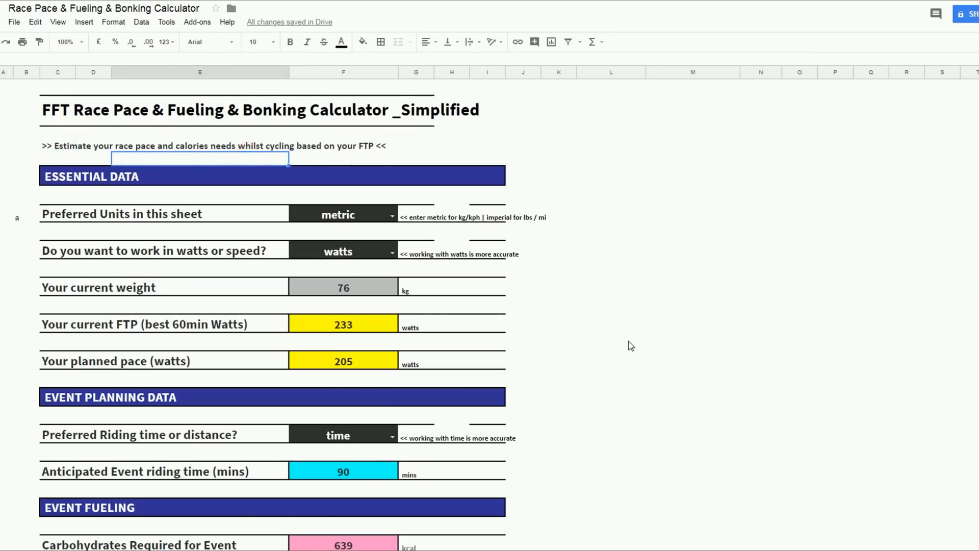
scroll(down, 3)
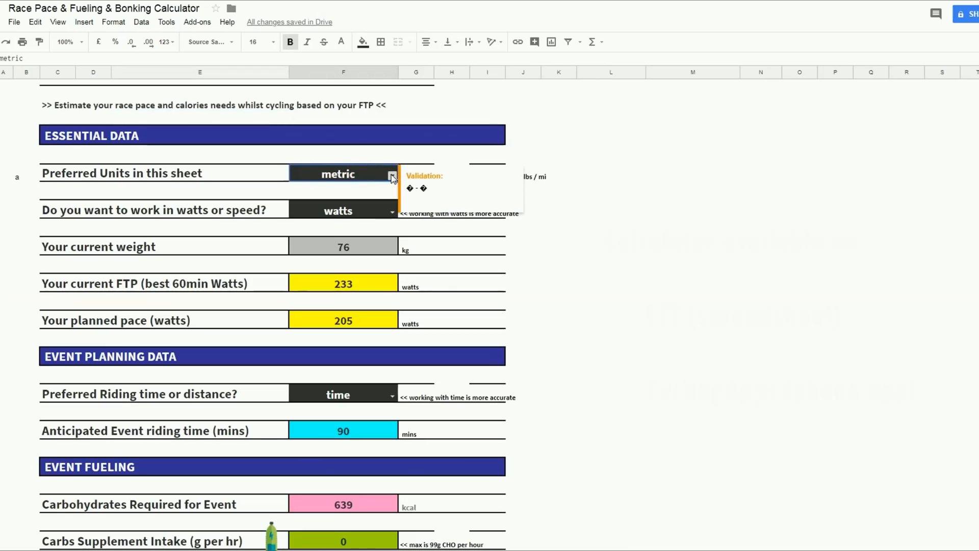
Keep metric units and watts mode in the calculator's dropdowns
click(392, 175)
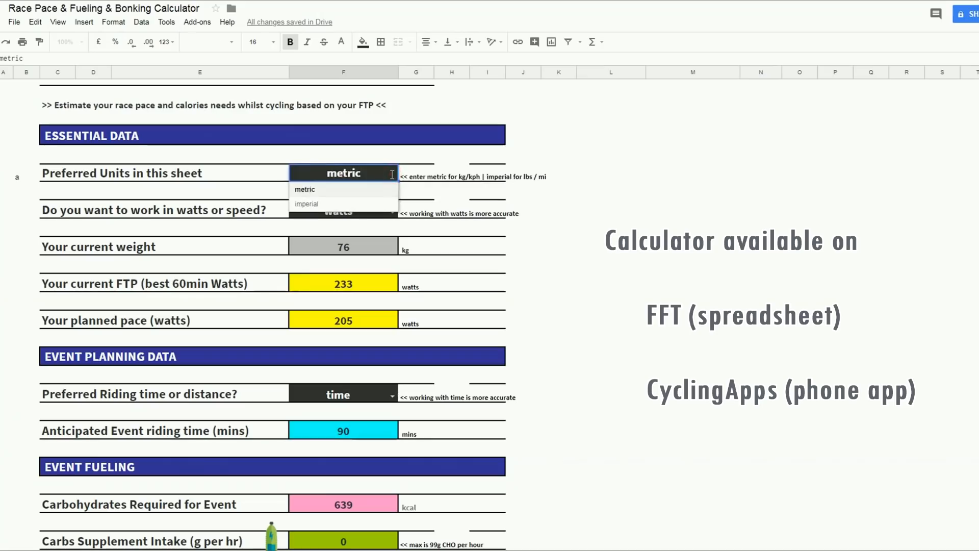
click(305, 189)
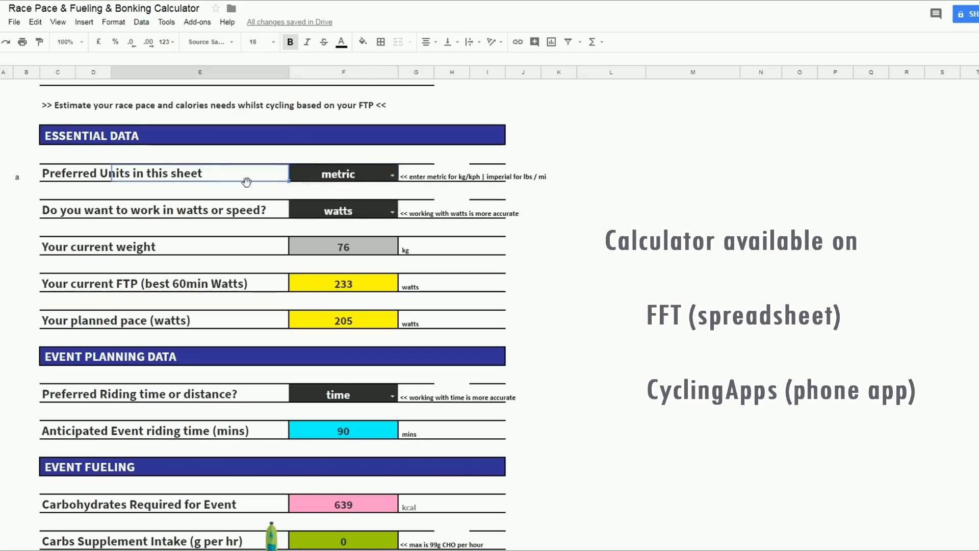
click(393, 209)
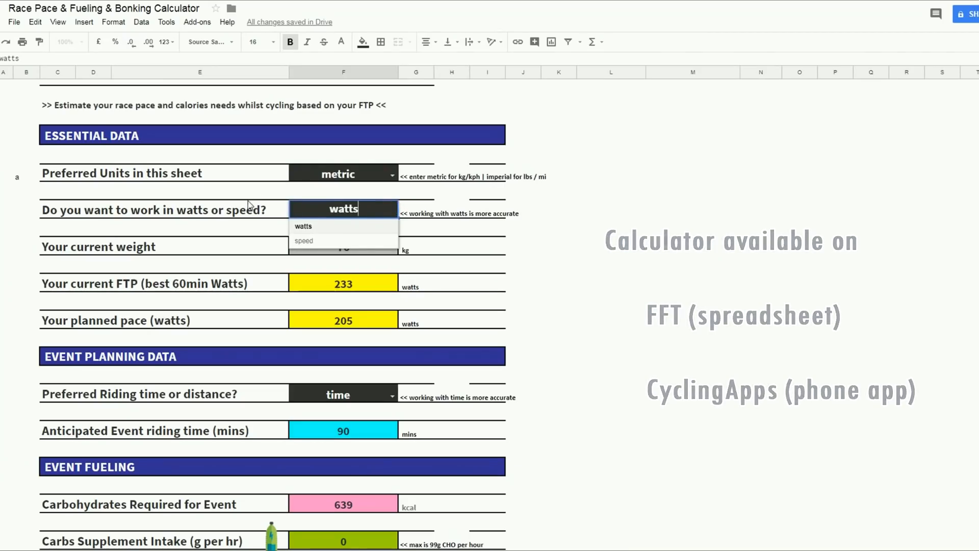
click(303, 226)
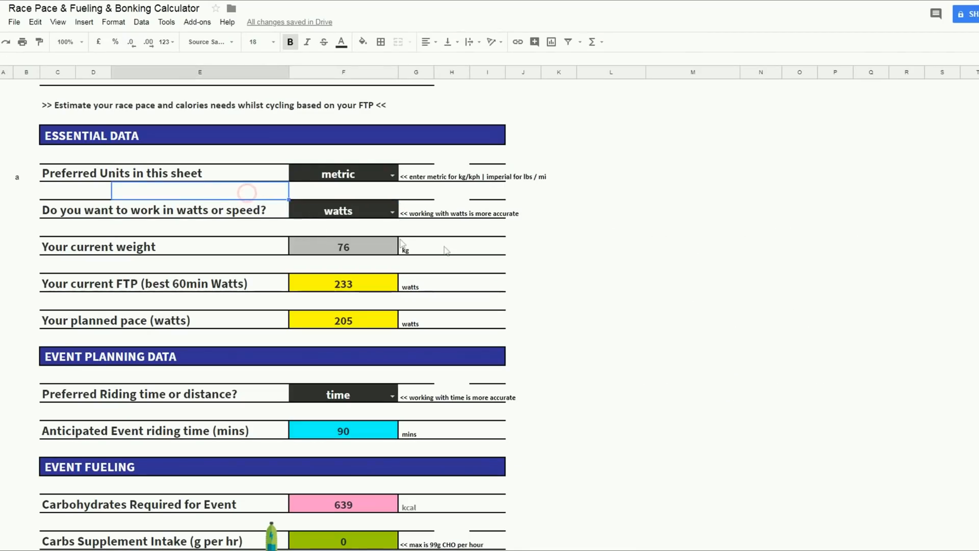
mouse_move(487, 308)
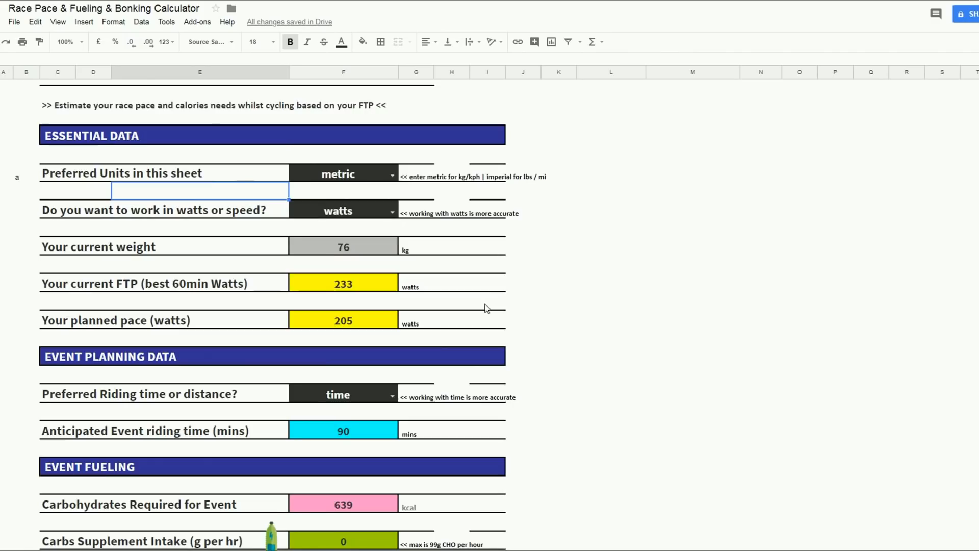
scroll(down, 3)
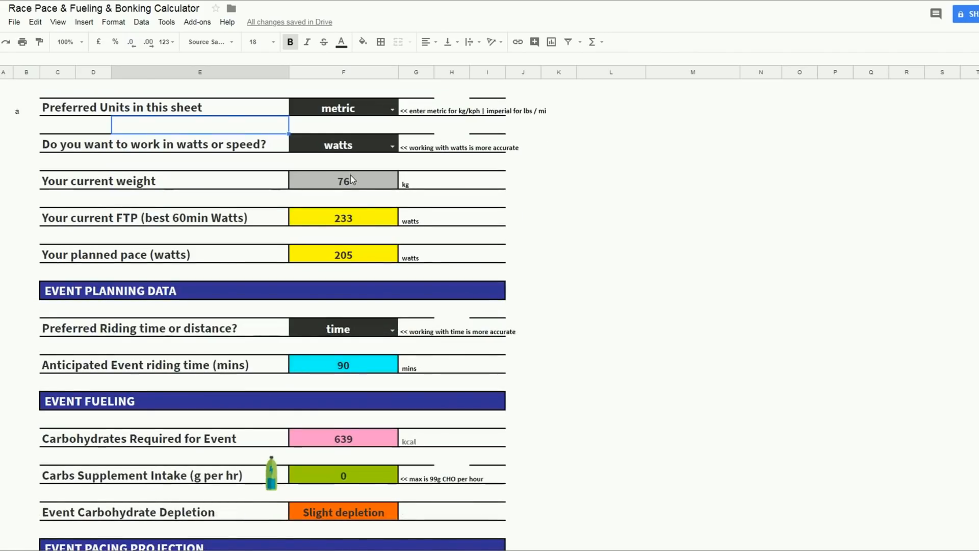
click(487, 290)
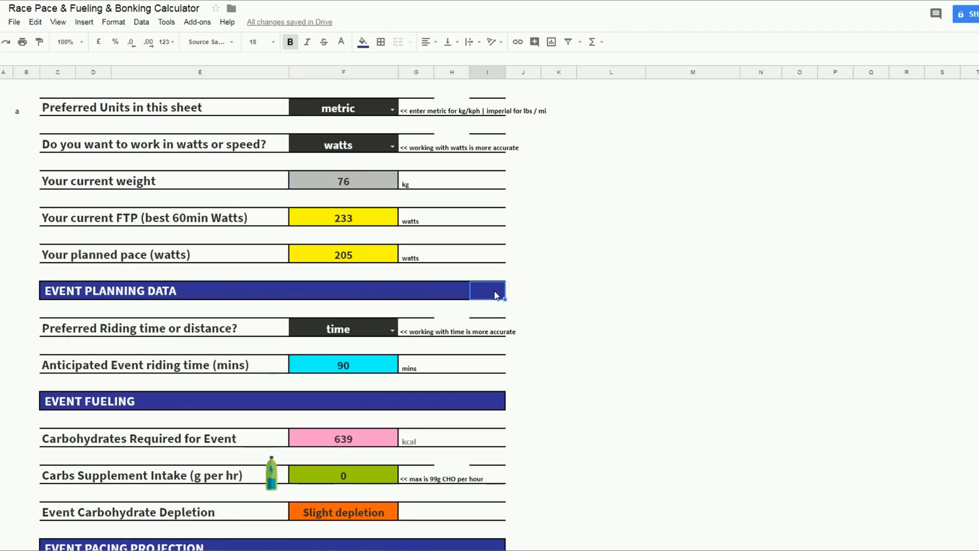
scroll(down, 3)
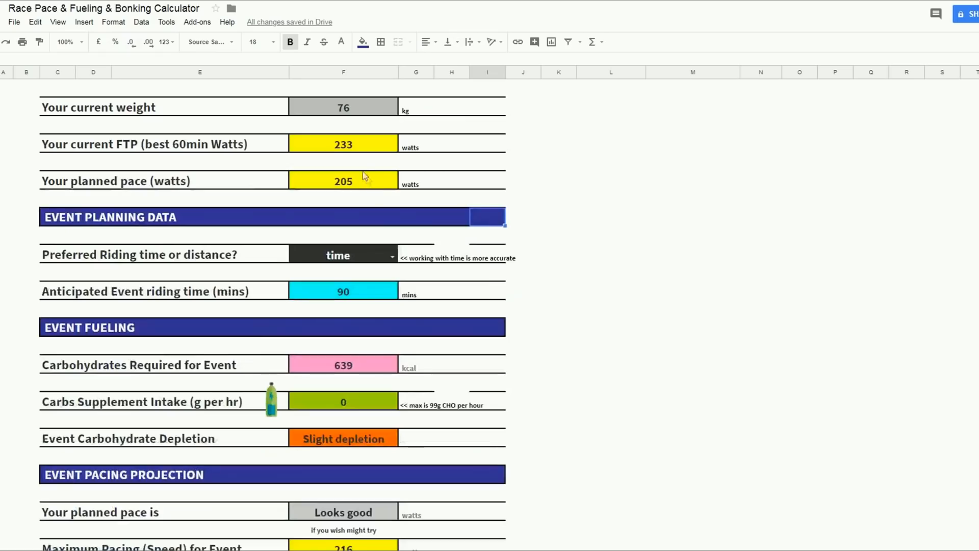
Enter FTP 277, planned pace 244 watts and riding time 188 minutes, then review the results
click(342, 145)
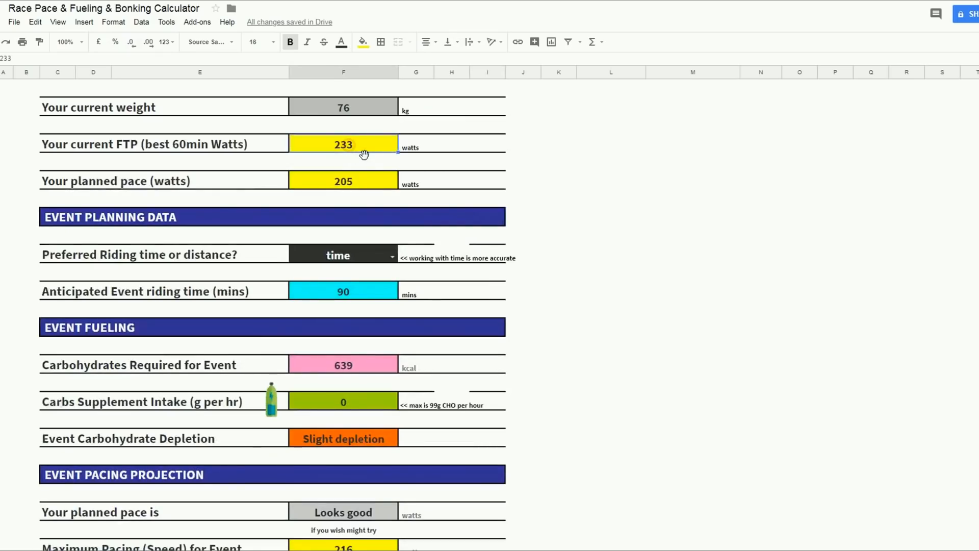
mouse_move(367, 161)
text(277)
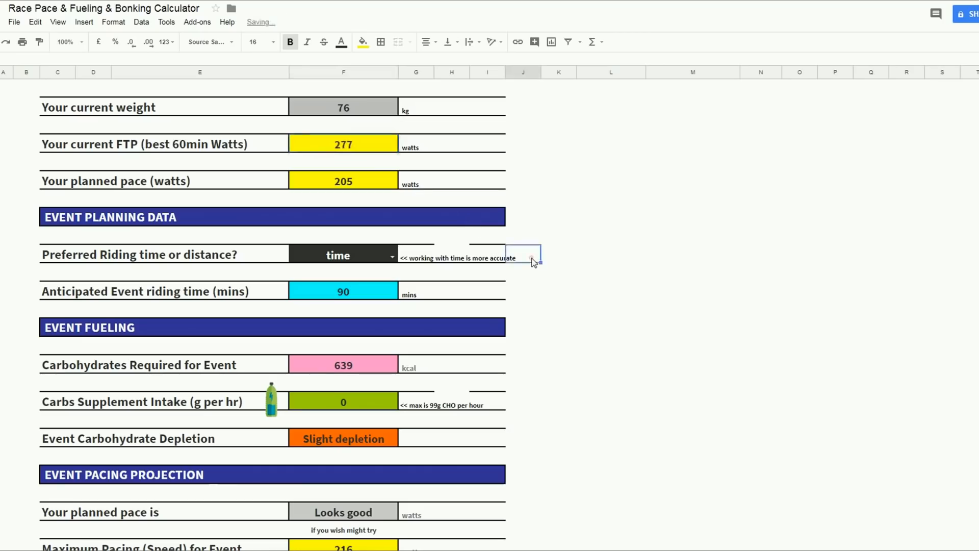
click(343, 180)
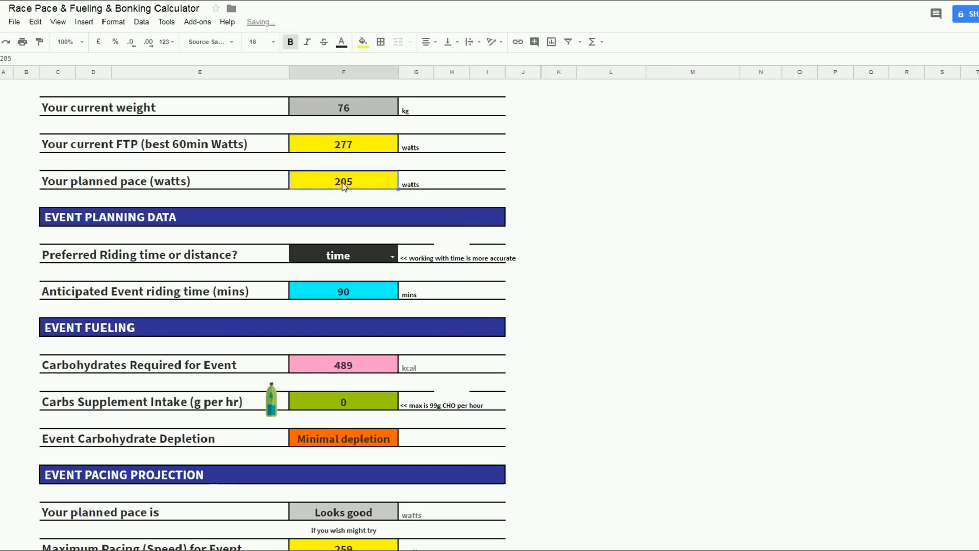
text(244)
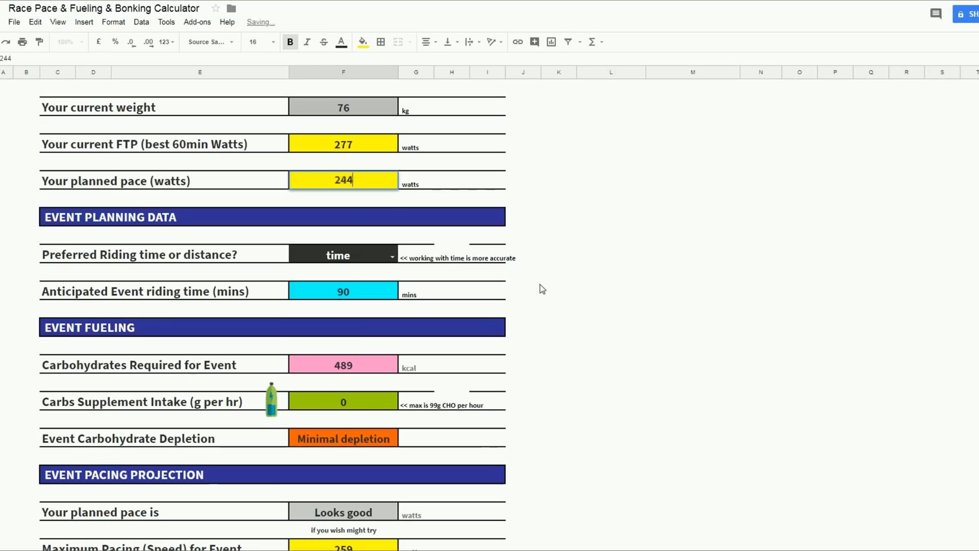
click(343, 291)
text(1)
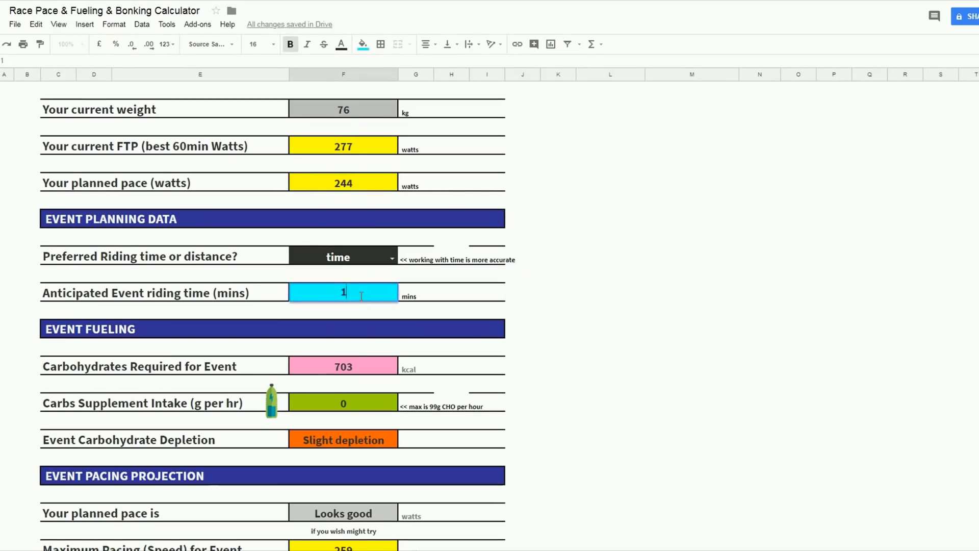
text(88)
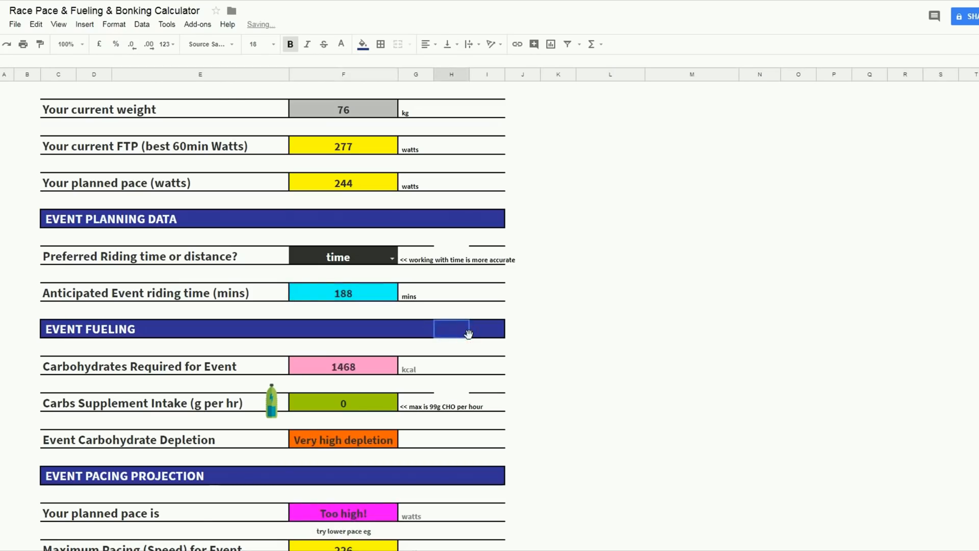
scroll(down, 3)
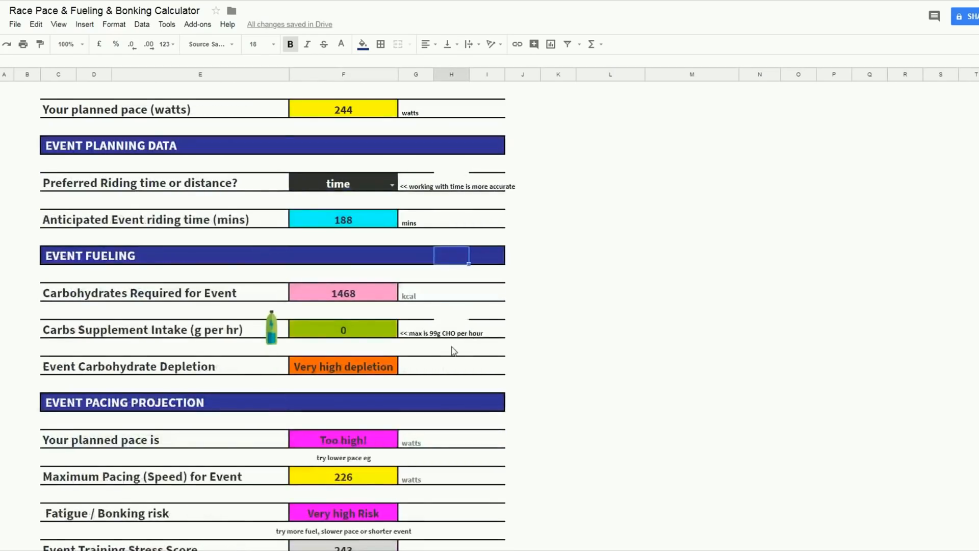
scroll(down, 3)
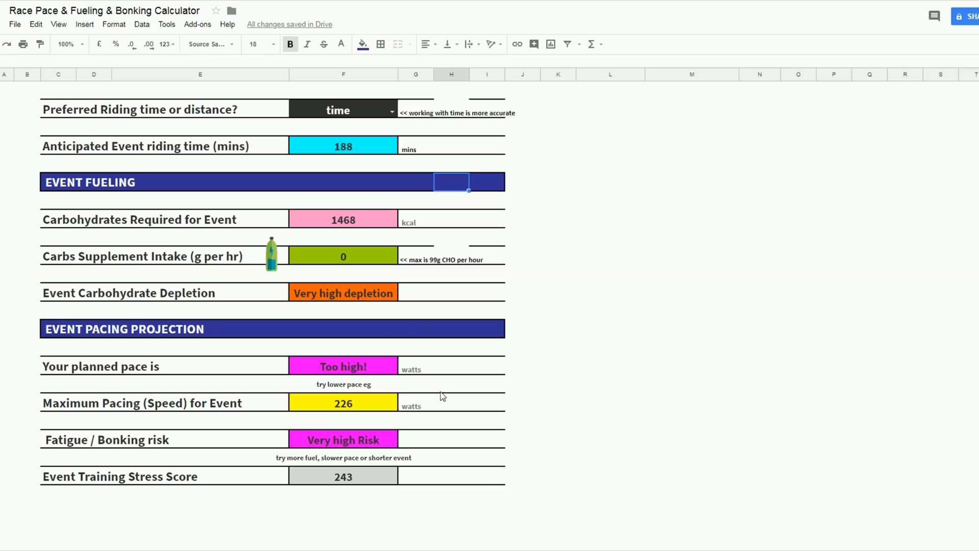
mouse_move(341, 420)
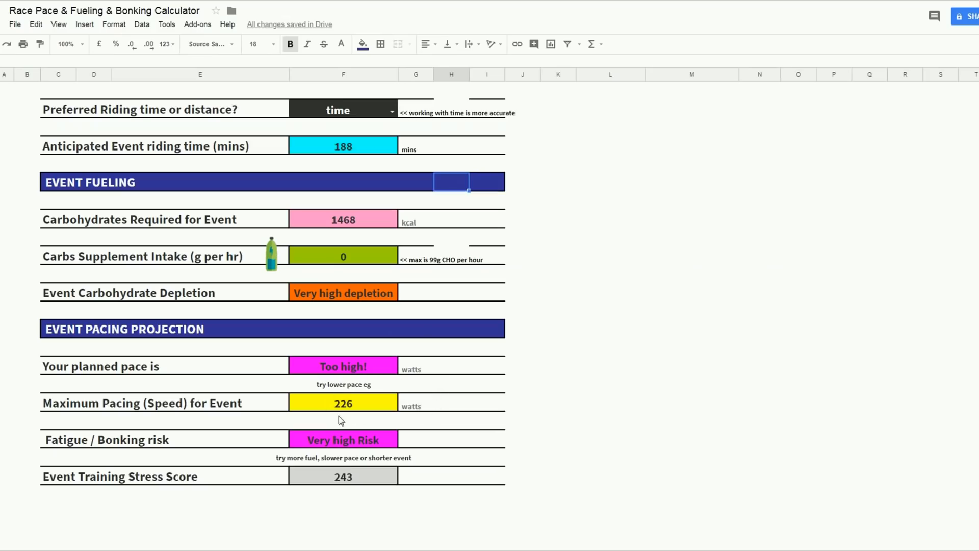
mouse_move(340, 460)
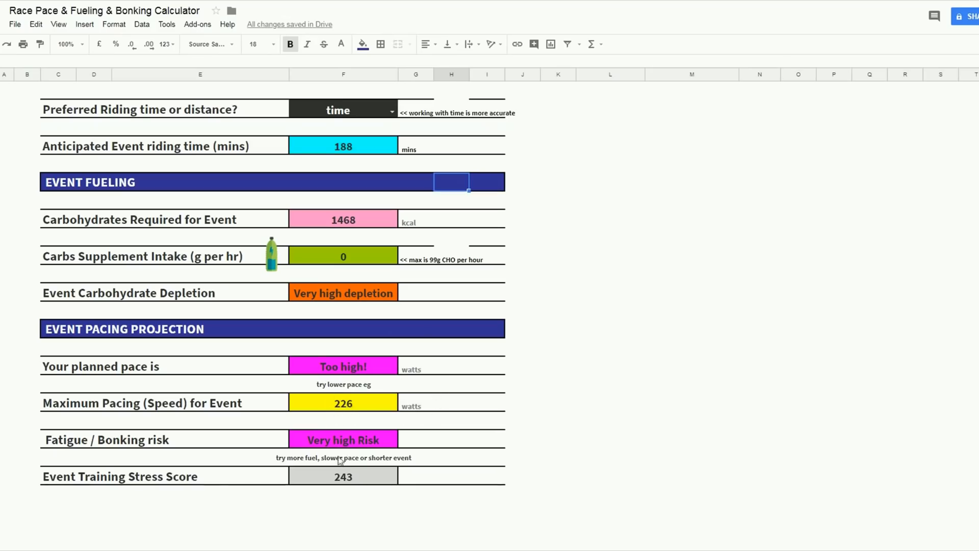
mouse_move(344, 479)
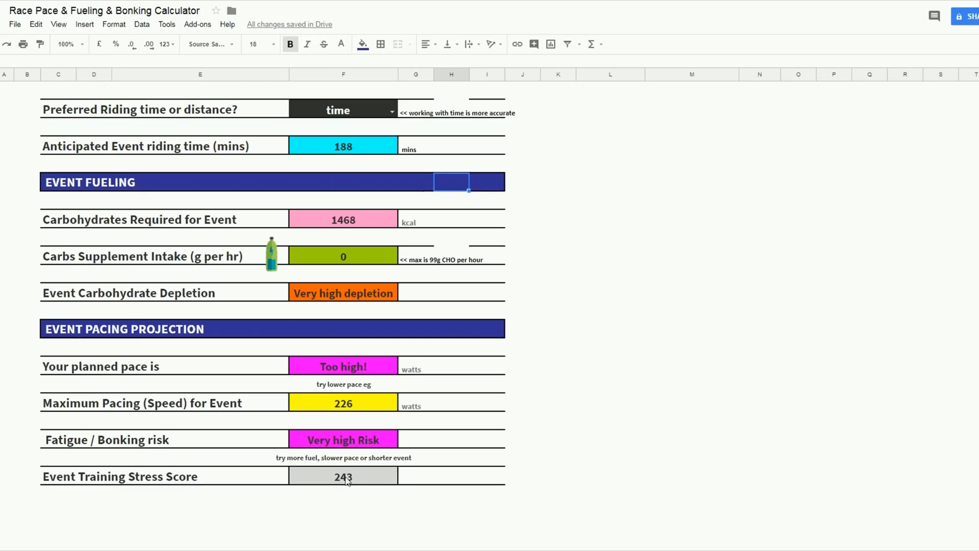
scroll(up, 3)
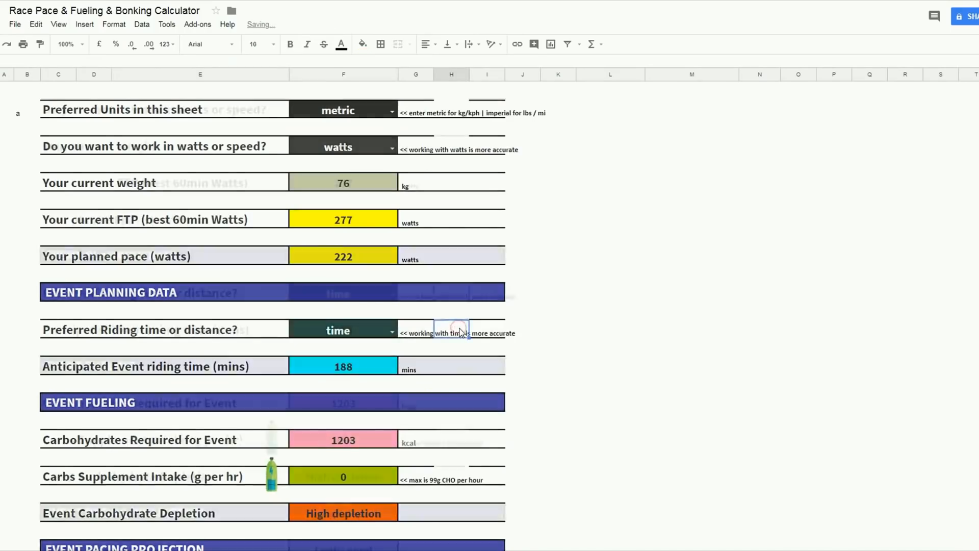
Set carbs supplement intake to 33 g per hour and check the depletion result
scroll(down, 3)
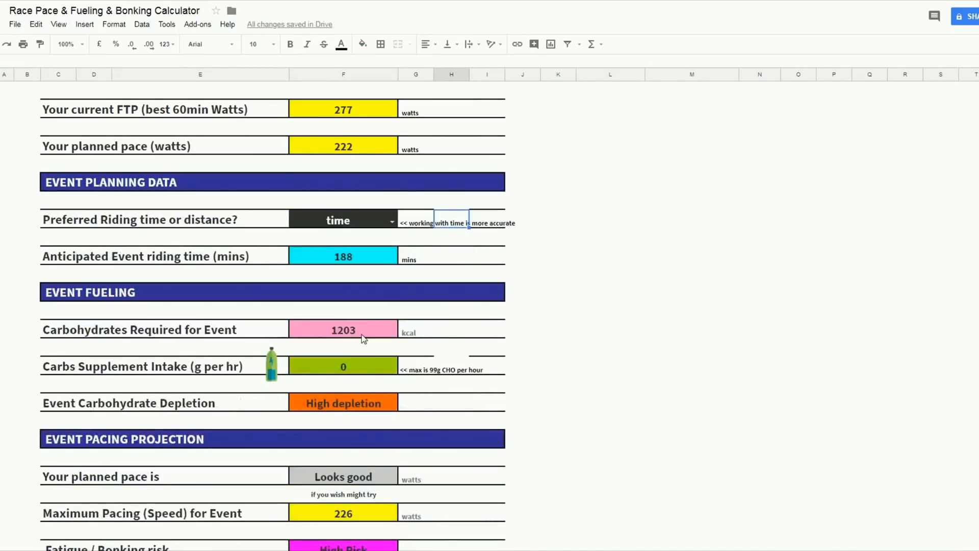
scroll(down, 3)
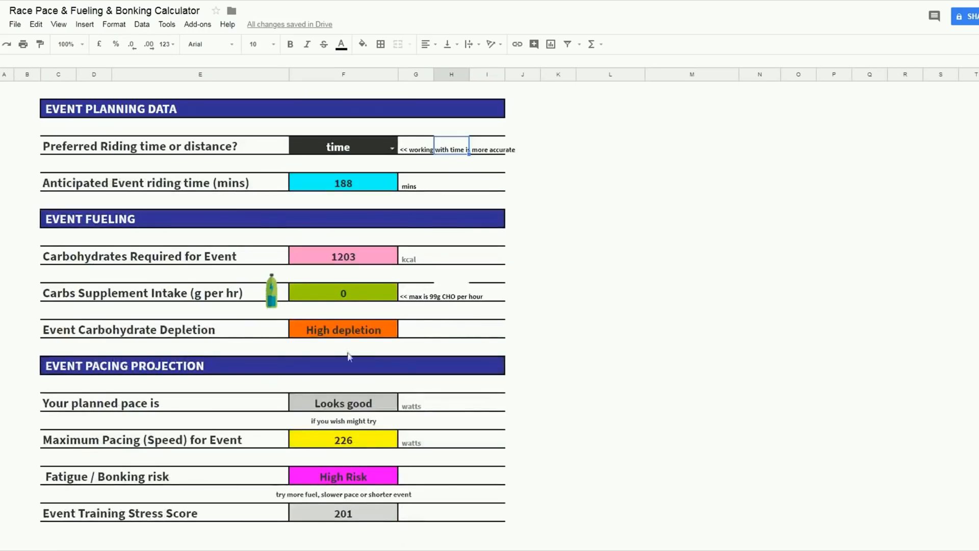
click(343, 292)
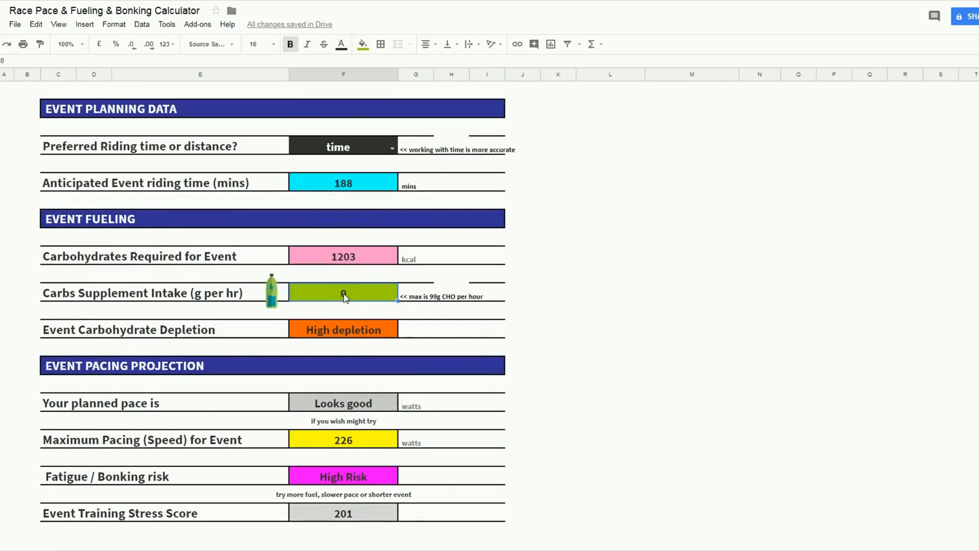
text(33)
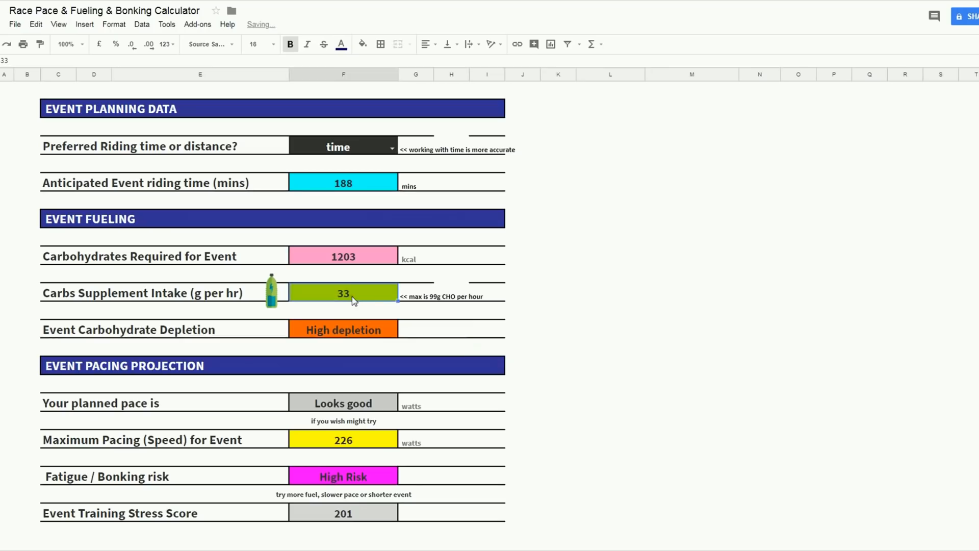
click(452, 348)
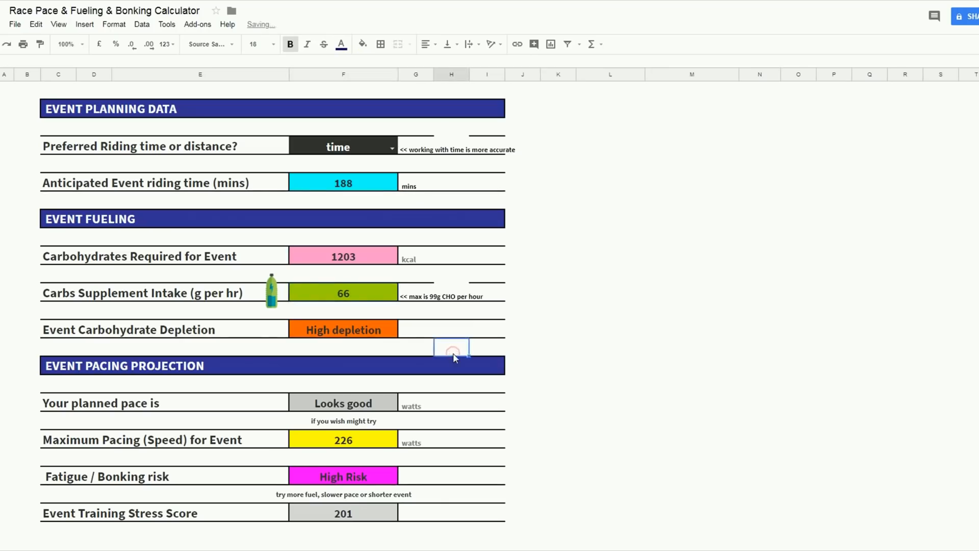
mouse_move(355, 306)
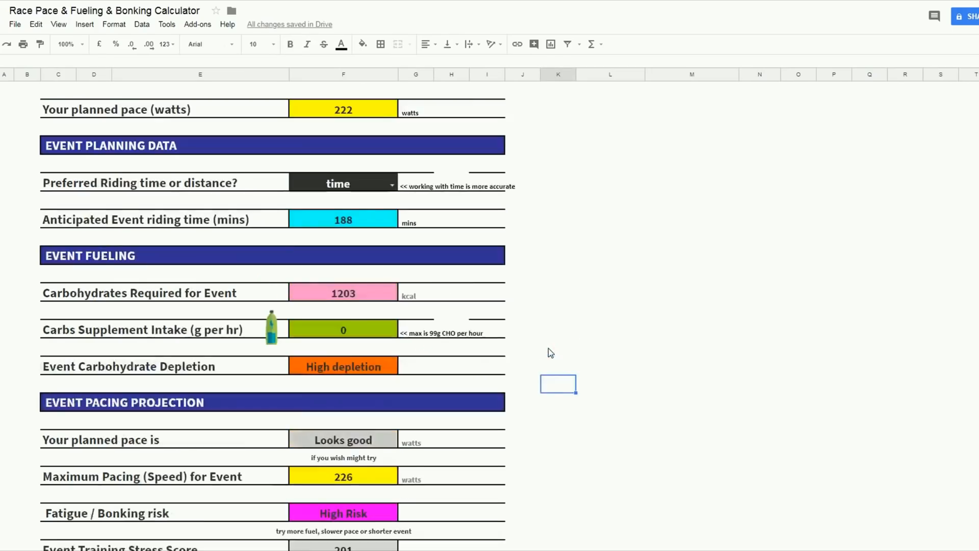
Switch the calculator from watts to speed mode and start entering the best 60-minute speed
scroll(up, 3)
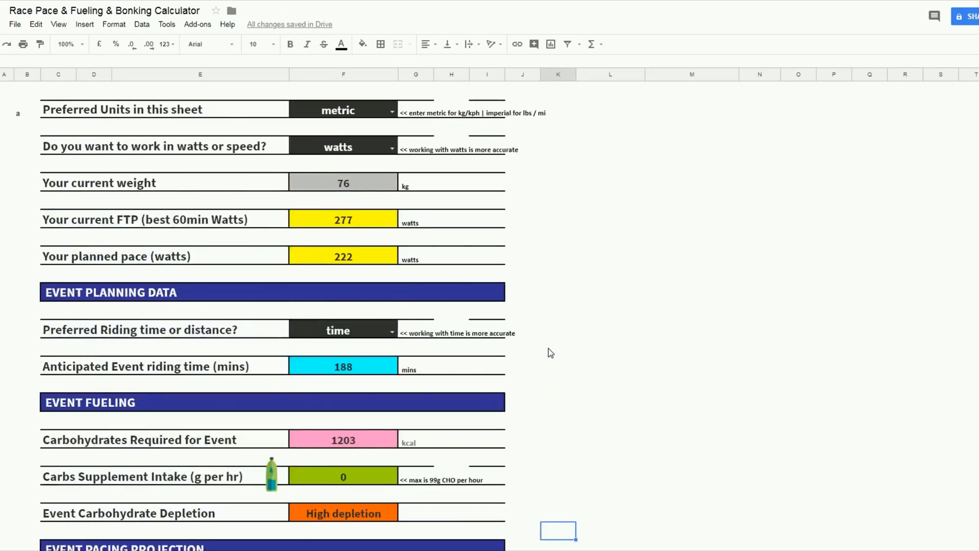
scroll(up, 3)
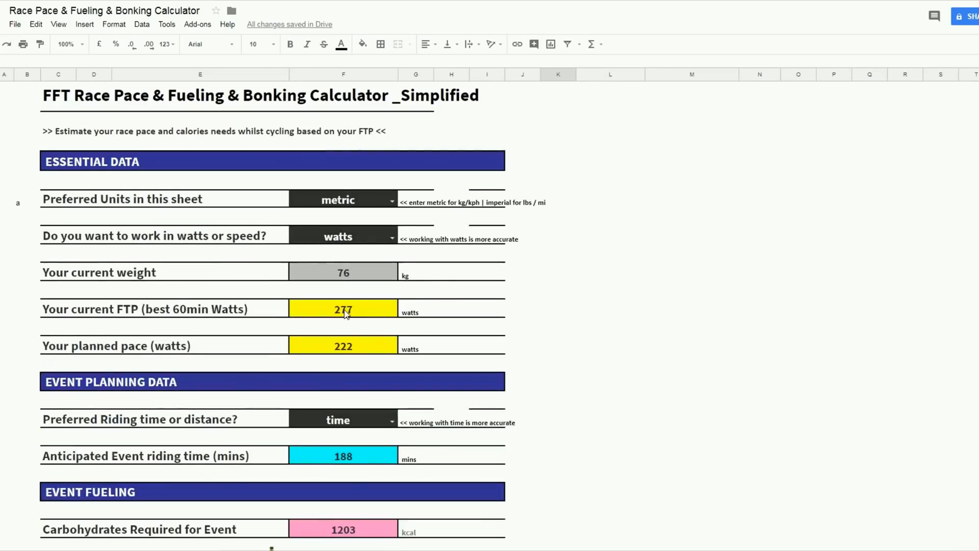
click(343, 308)
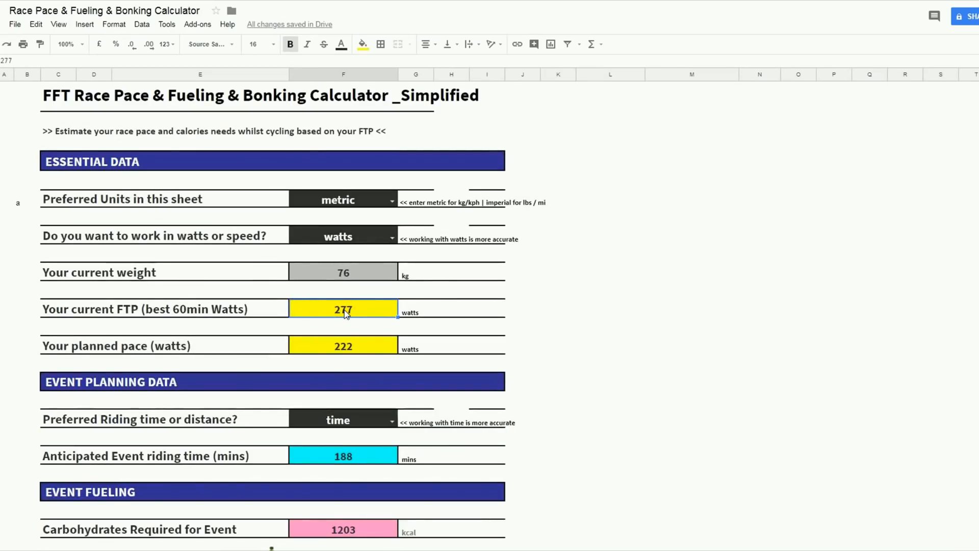
click(391, 236)
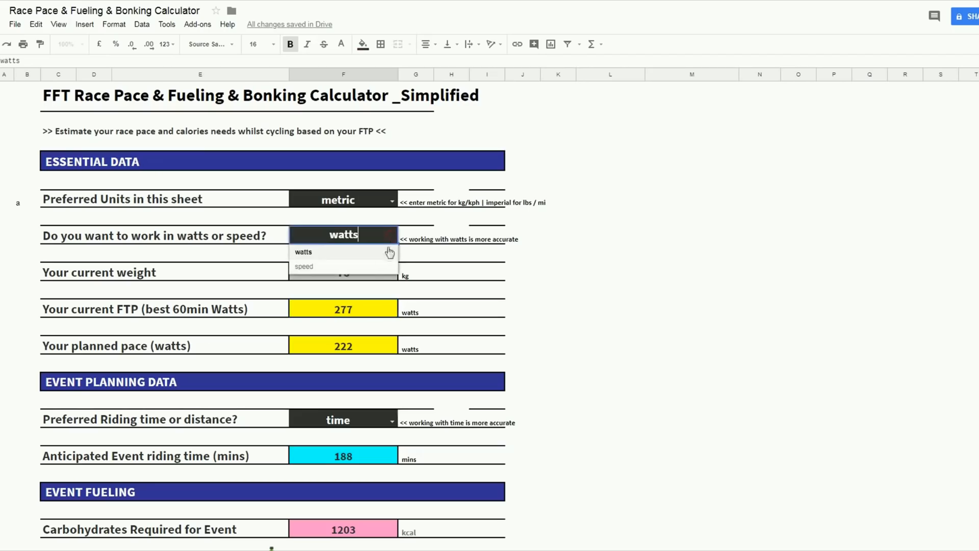
click(304, 266)
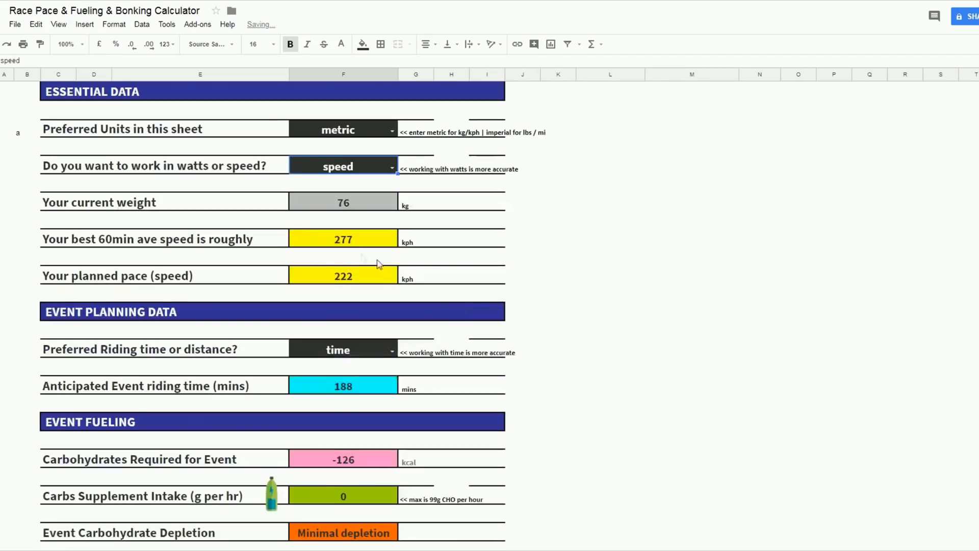
click(343, 239)
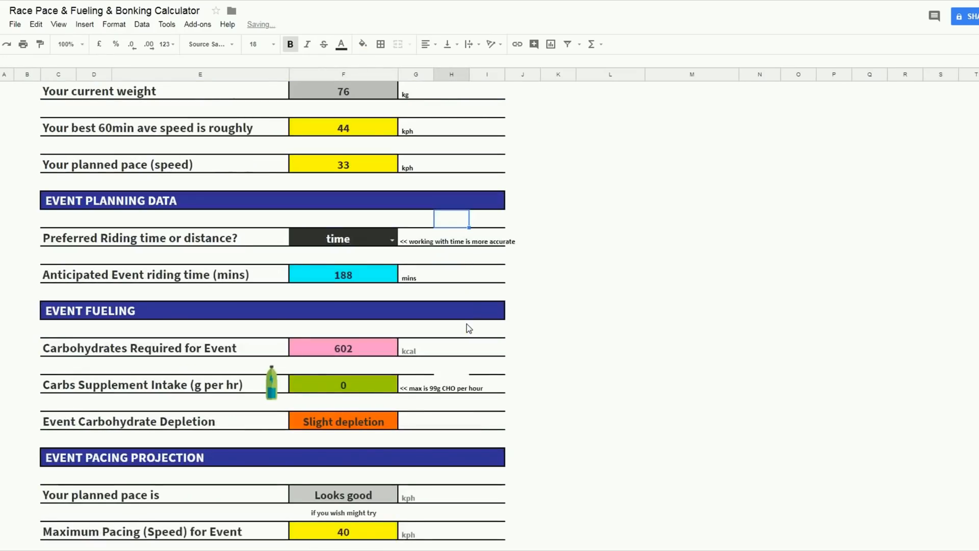
Set the anticipated event riding time to 120 minutes
click(343, 275)
text(120)
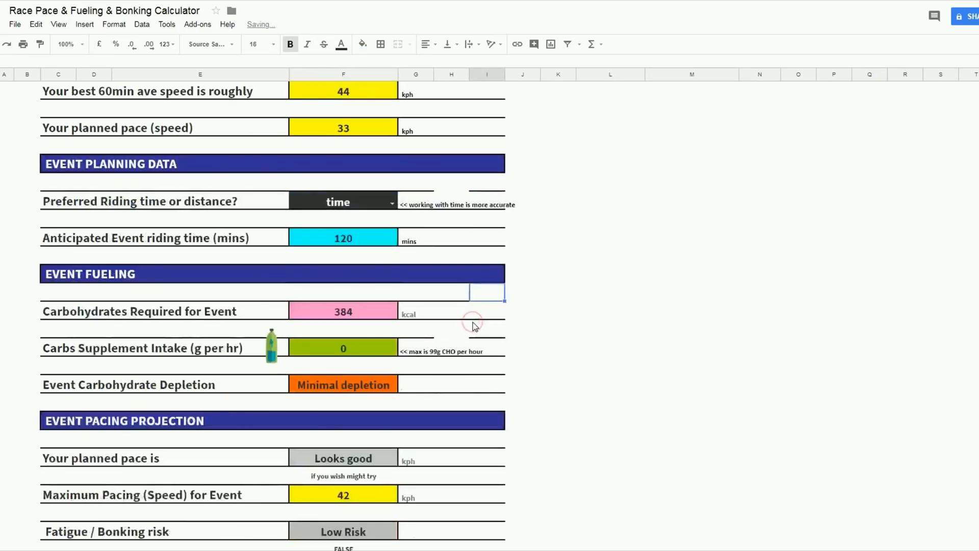
scroll(down, 3)
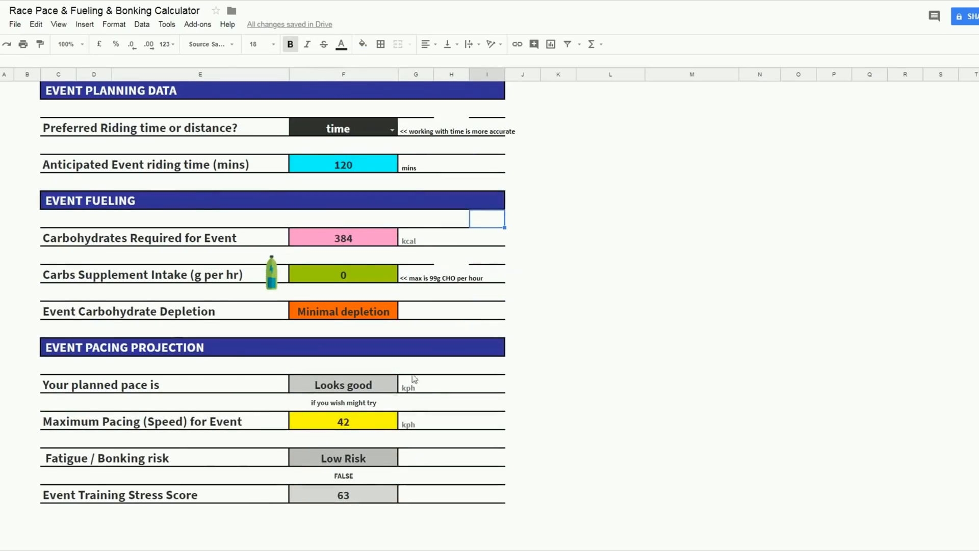
scroll(up, 3)
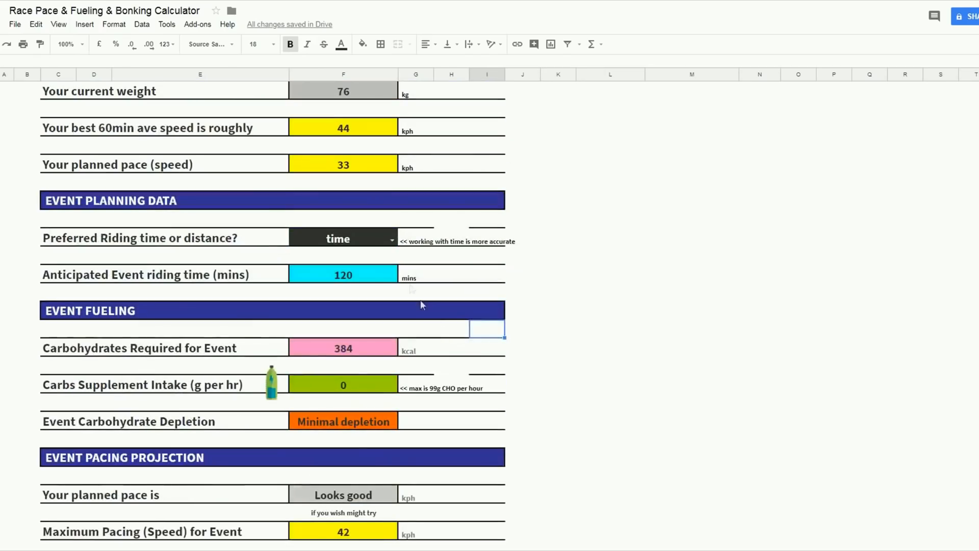
Set planned pace to 41 kph, then raise it to 43 kph and review depletion and risk
click(343, 164)
text(41)
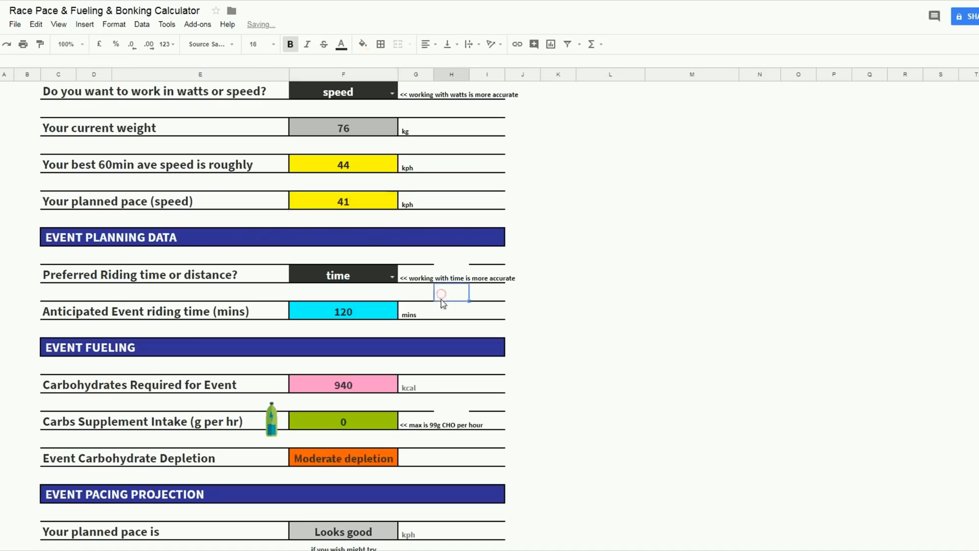
scroll(down, 3)
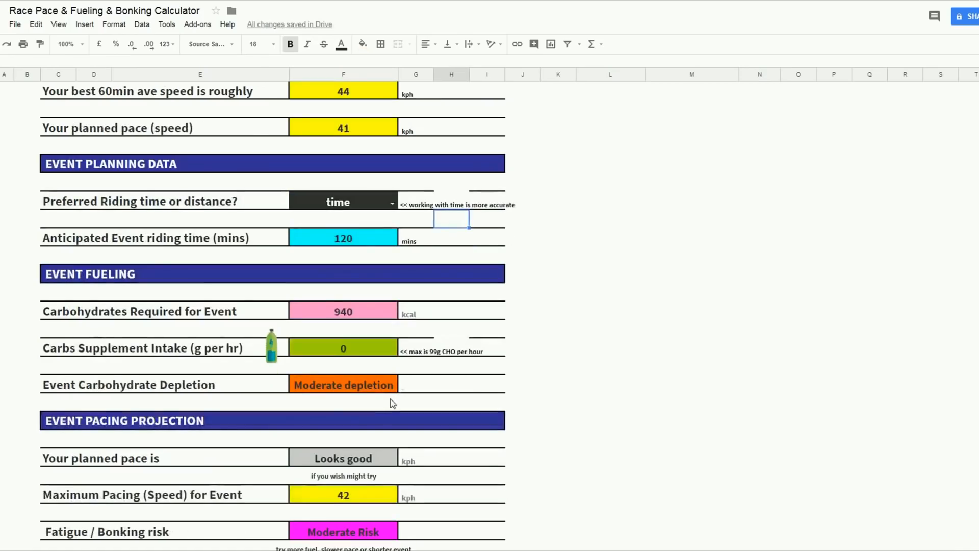
scroll(down, 3)
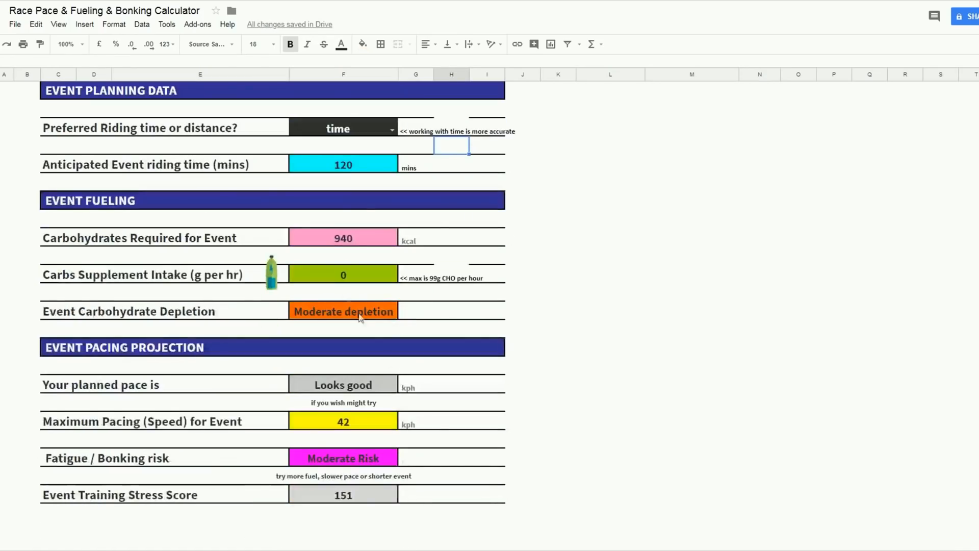
scroll(down, 3)
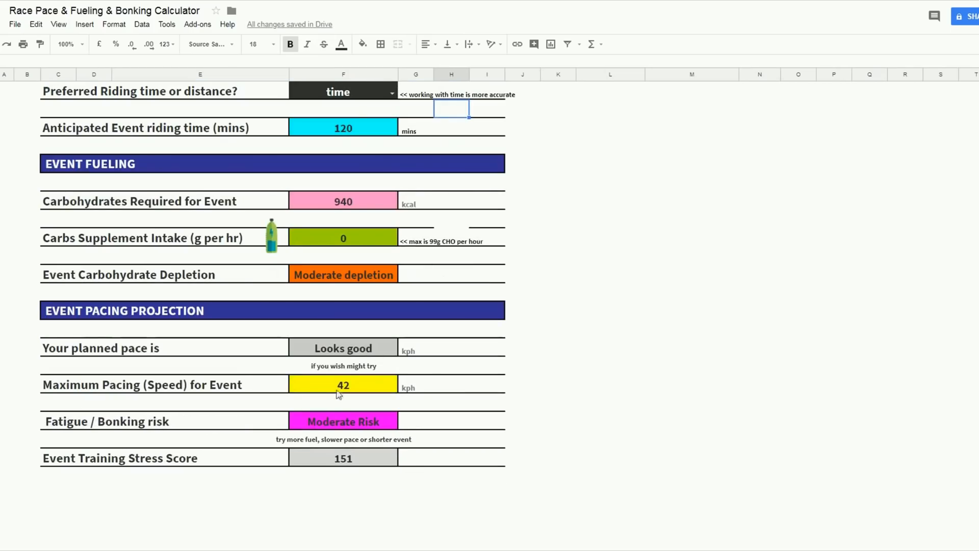
scroll(up, 3)
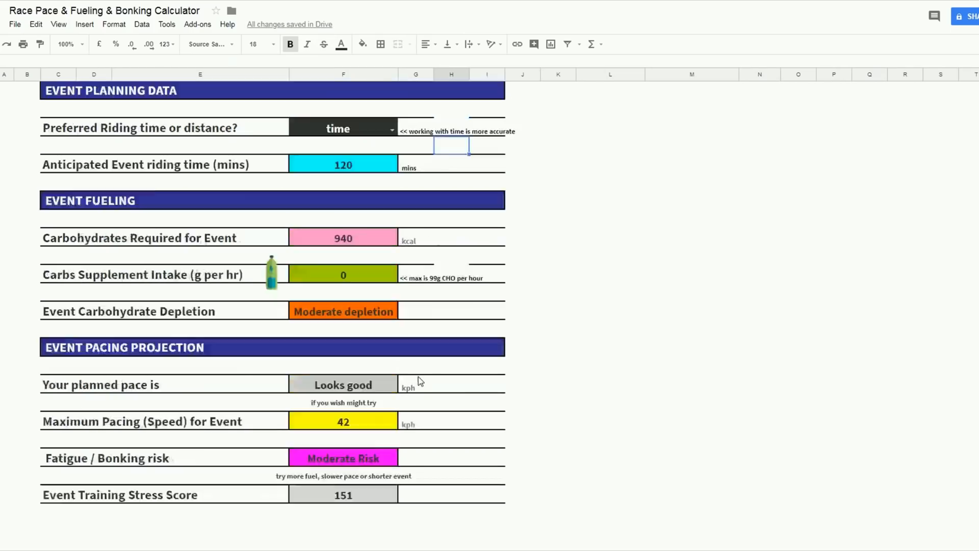
scroll(up, 3)
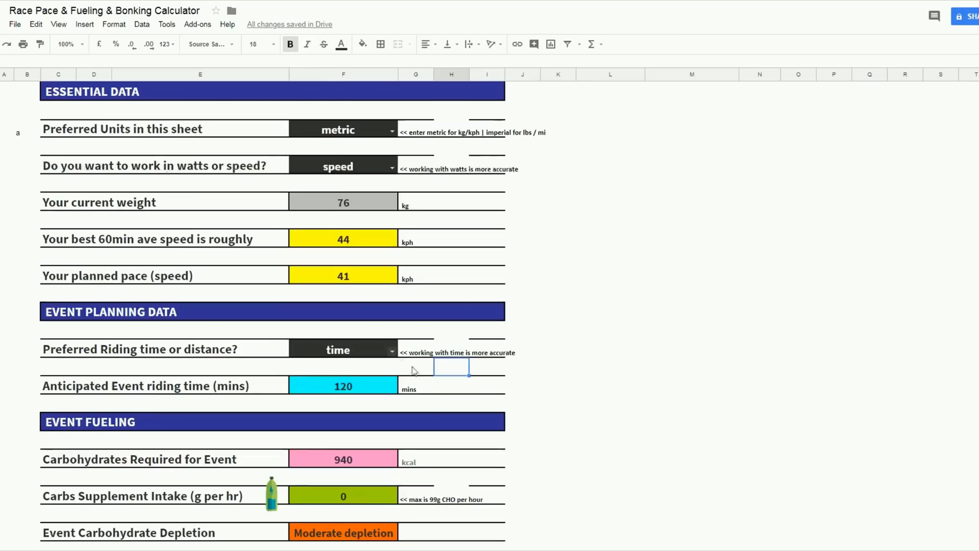
click(343, 275)
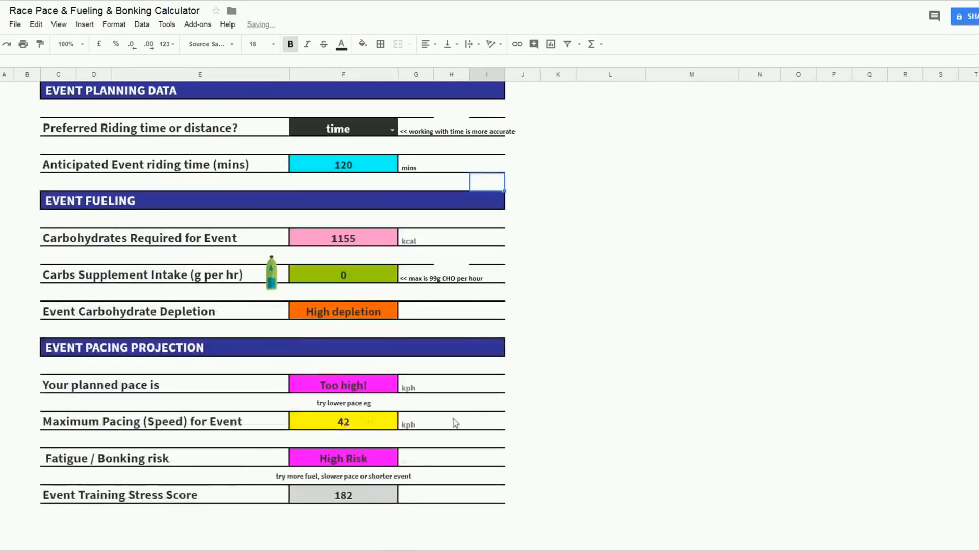
scroll(up, 3)
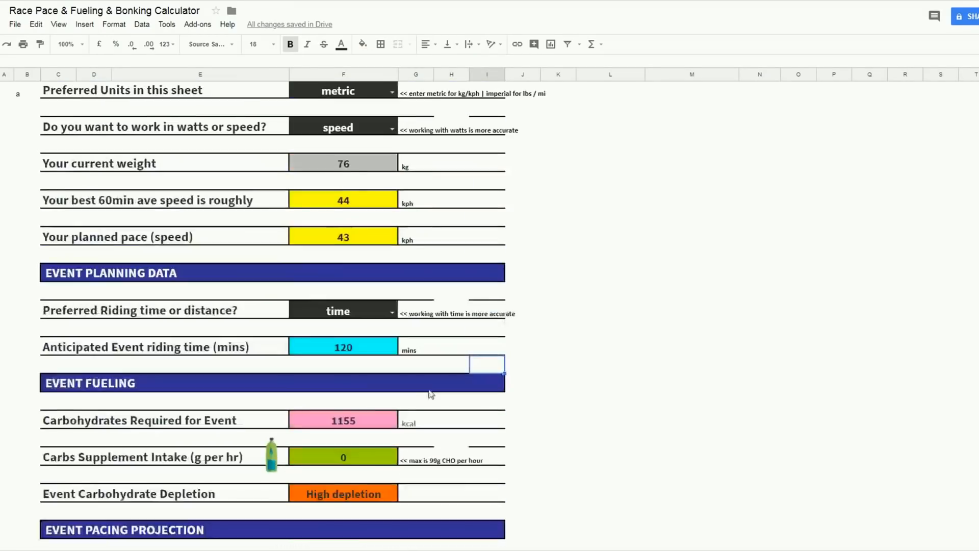
mouse_move(365, 439)
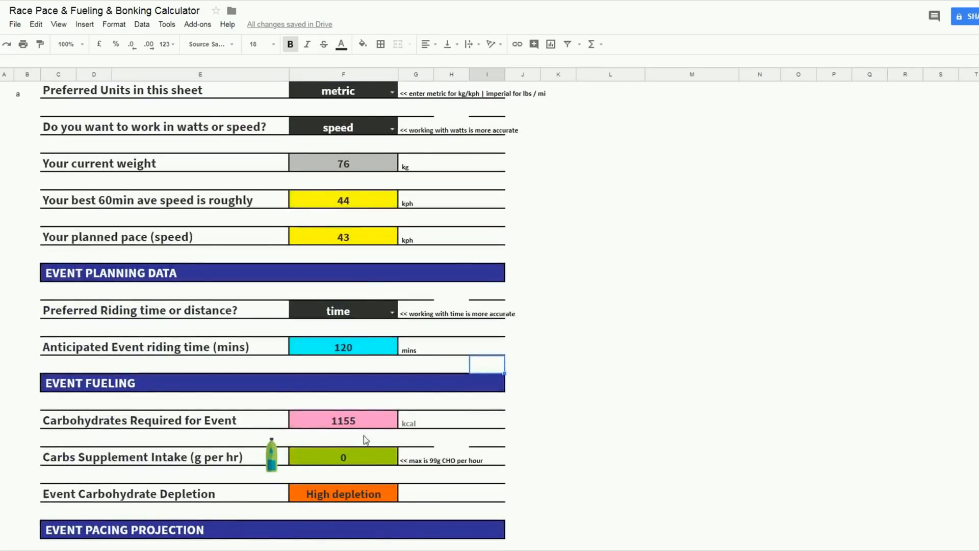
With riding time at 222 minutes, scroll to review the 2137 kcal, very high depletion results
scroll(down, 3)
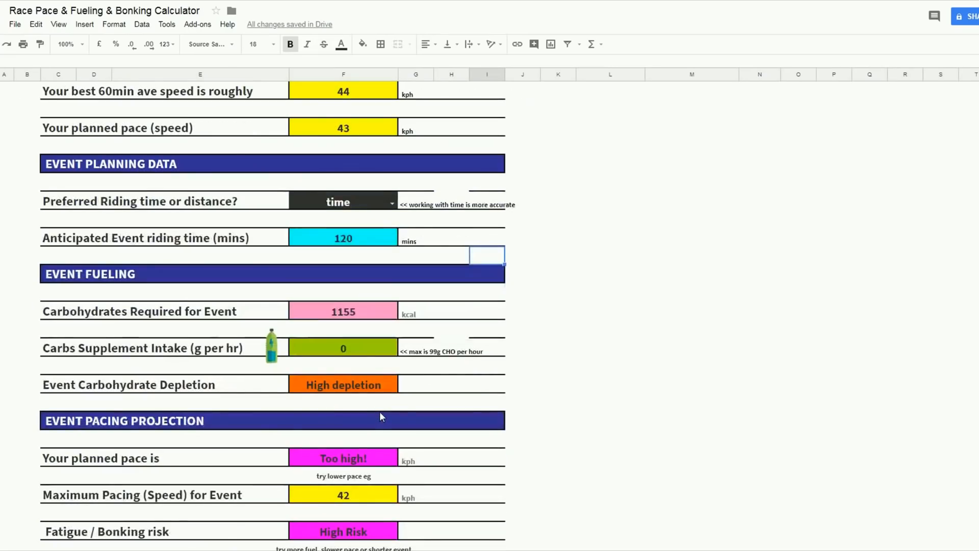
scroll(up, 3)
text(222)
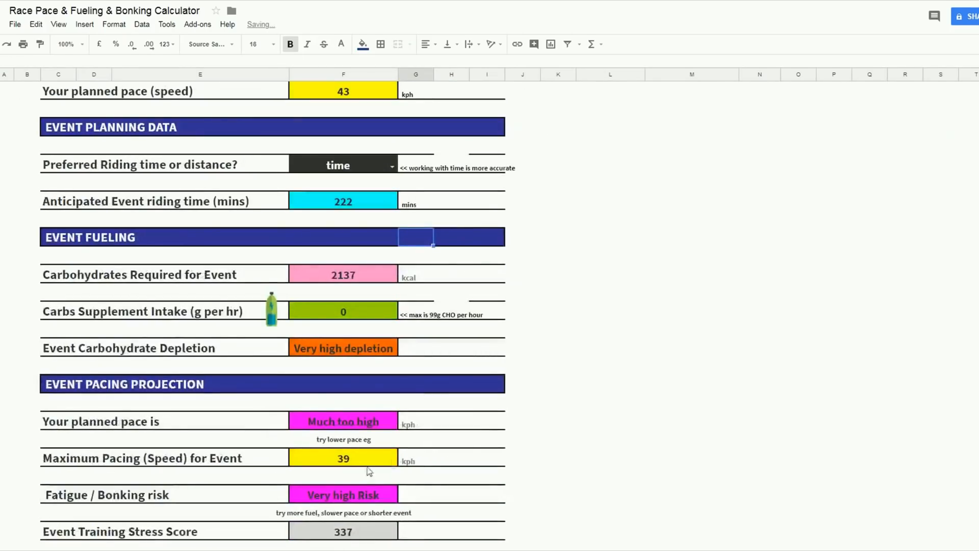
scroll(up, 3)
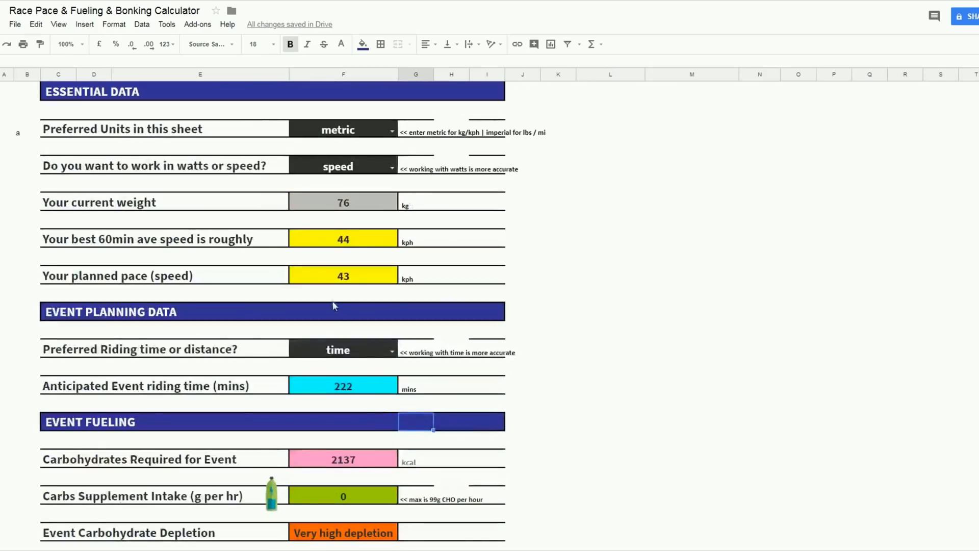
Lower the planned pace to 38 kph and check the reduced carbs requirement
click(343, 275)
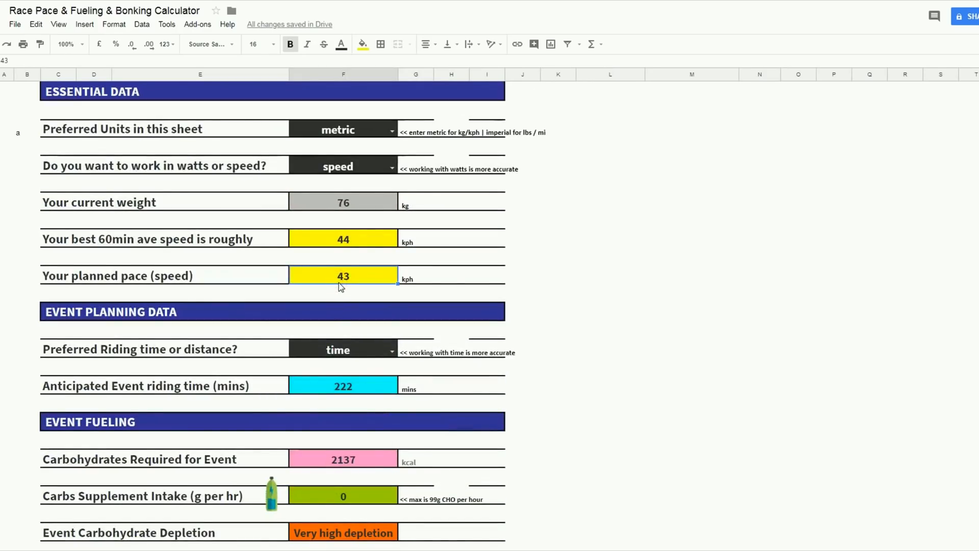
text(38)
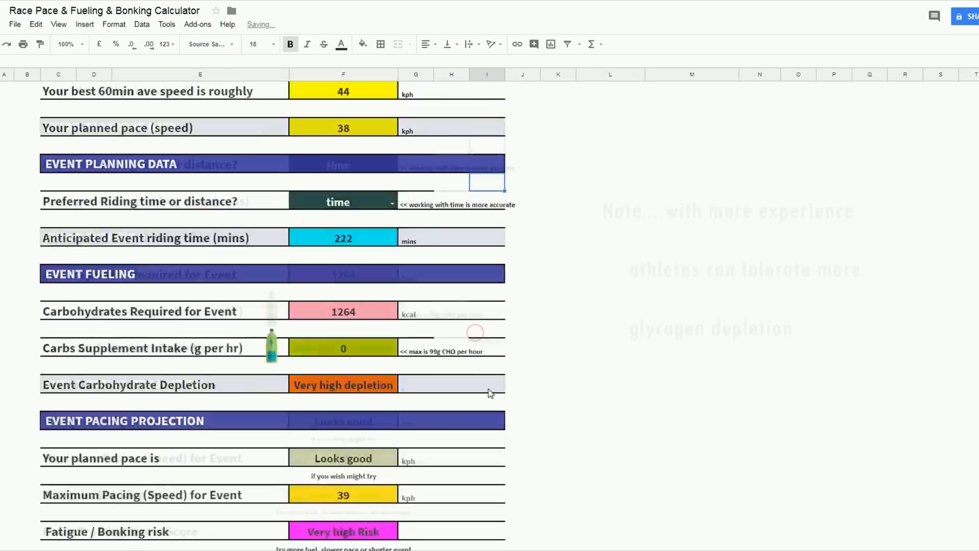
scroll(down, 3)
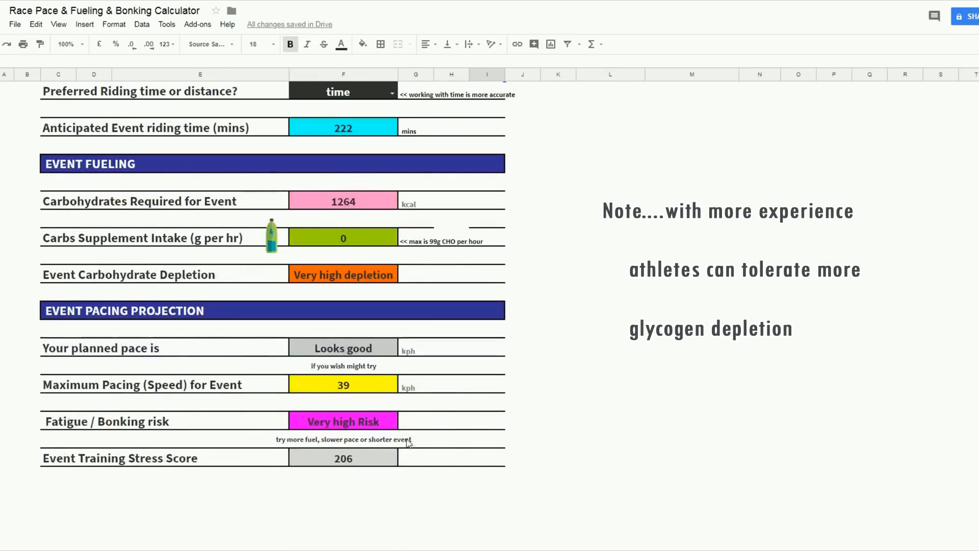
click(451, 437)
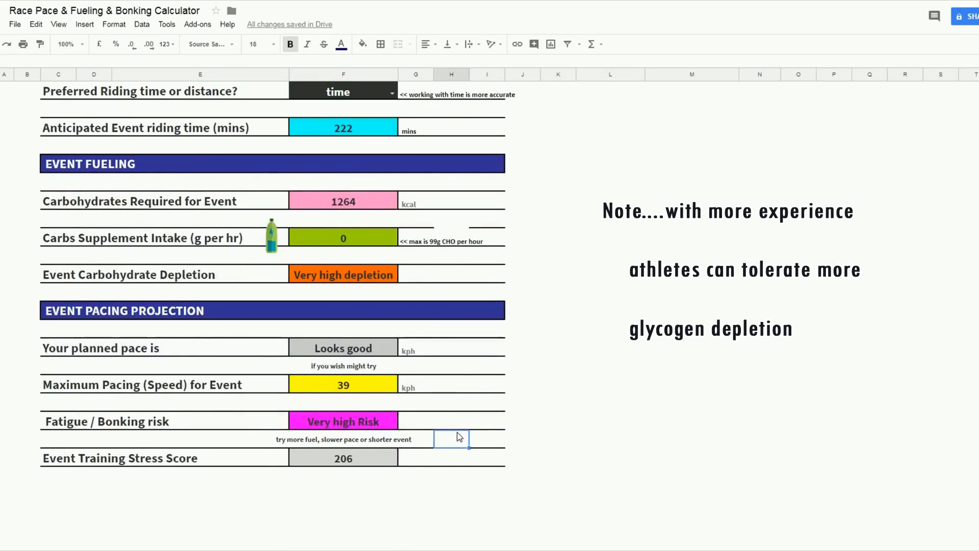
scroll(up, 3)
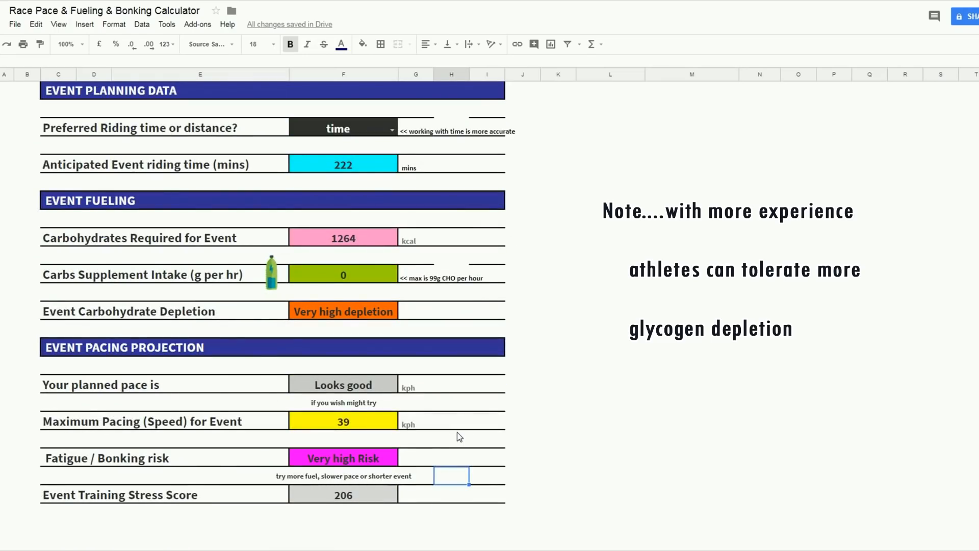
mouse_move(337, 287)
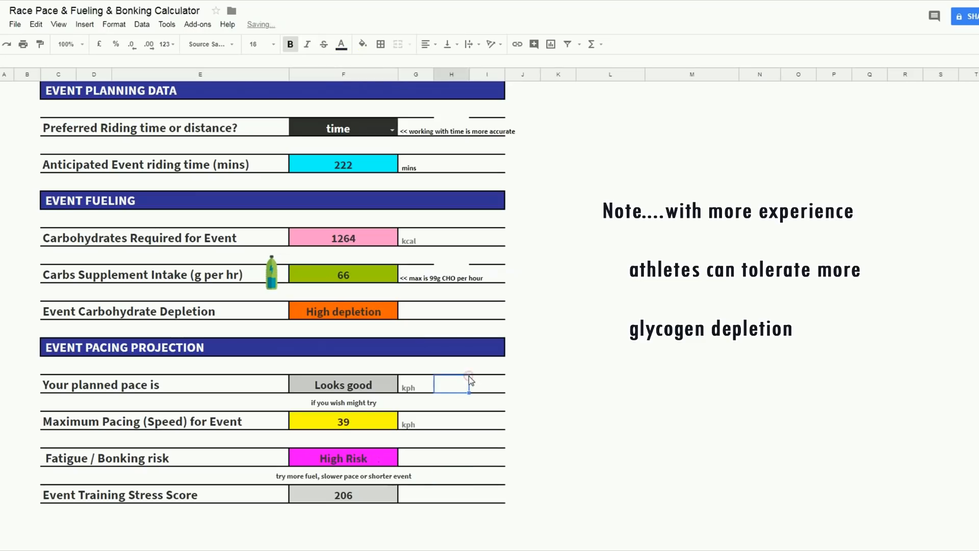
Try carbs supplement intake of 99 g per hour, then lower it to 20 and check depletion
click(343, 274)
text(99)
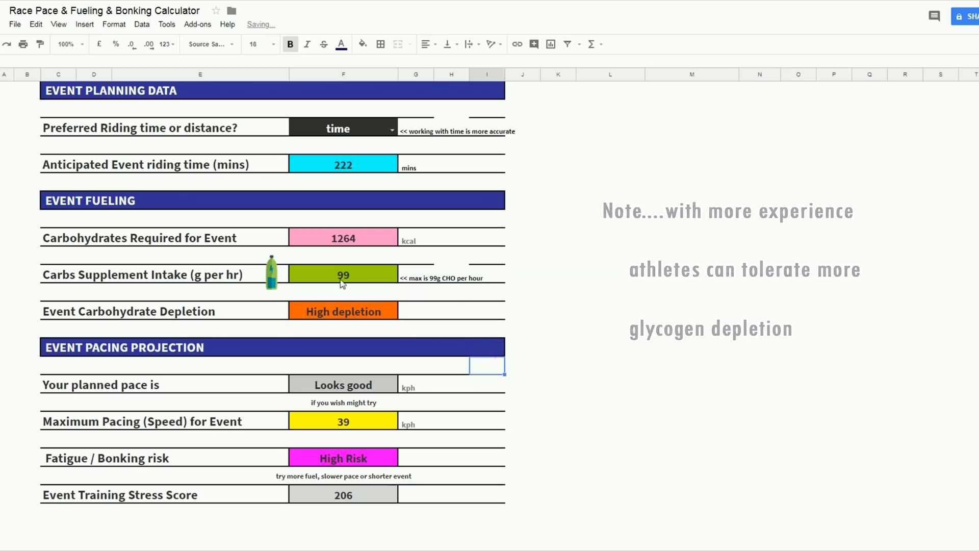
click(343, 274)
text(20)
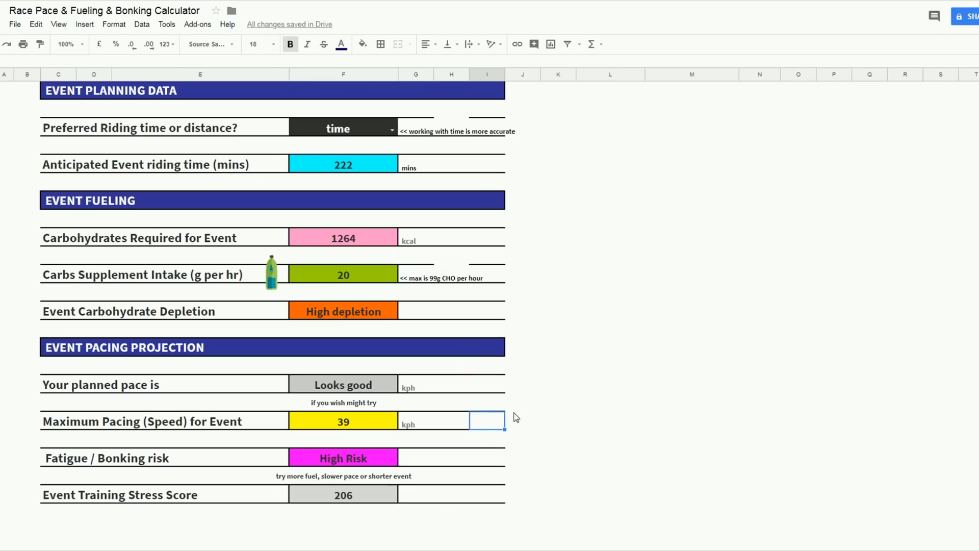
mouse_move(370, 487)
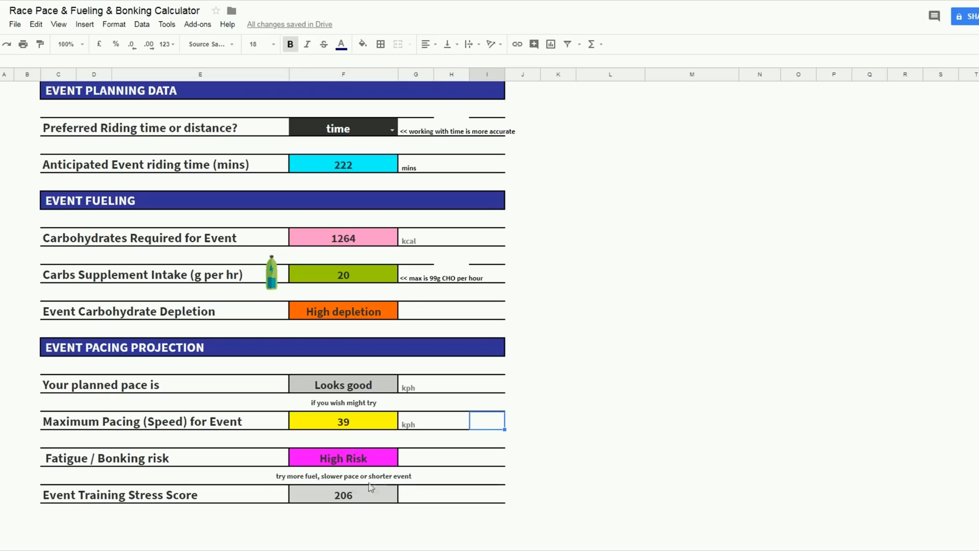
scroll(up, 3)
text(66)
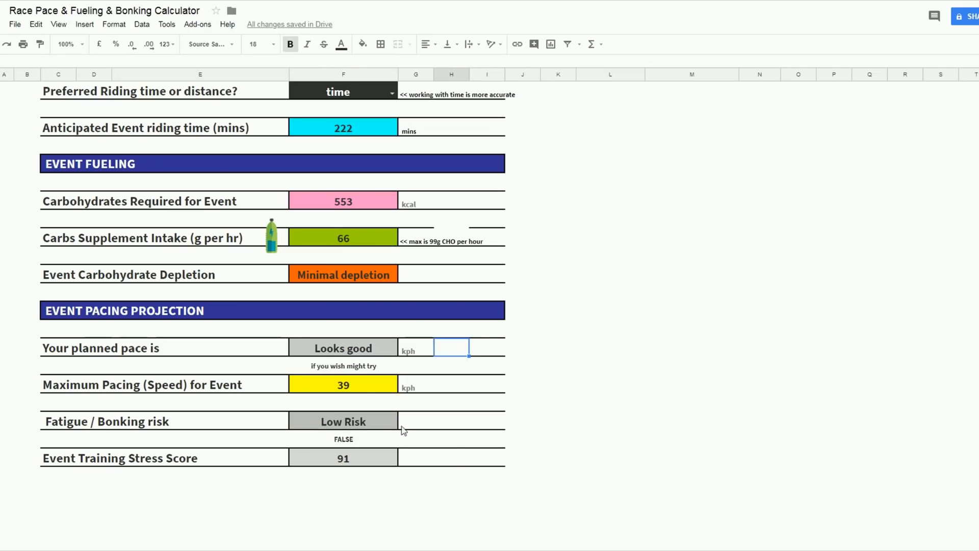
scroll(up, 3)
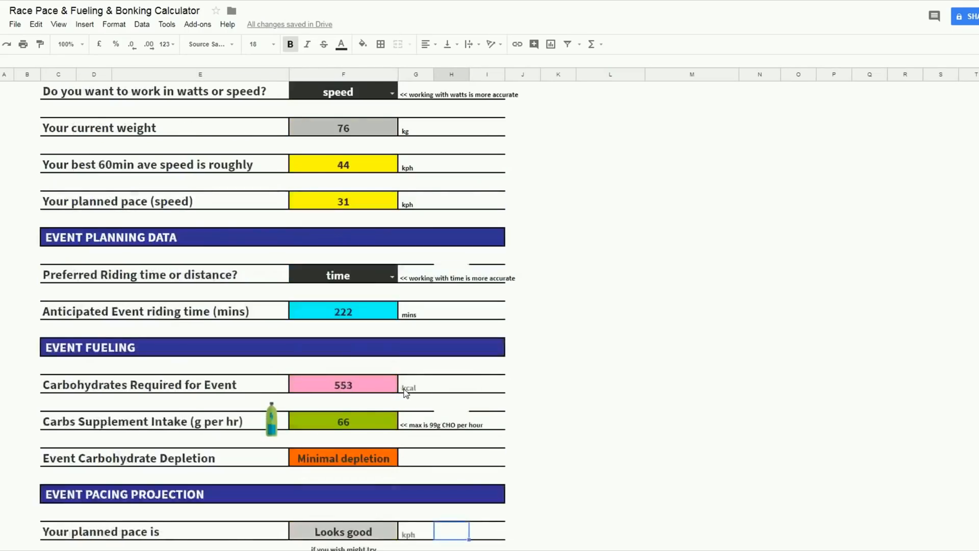
scroll(down, 3)
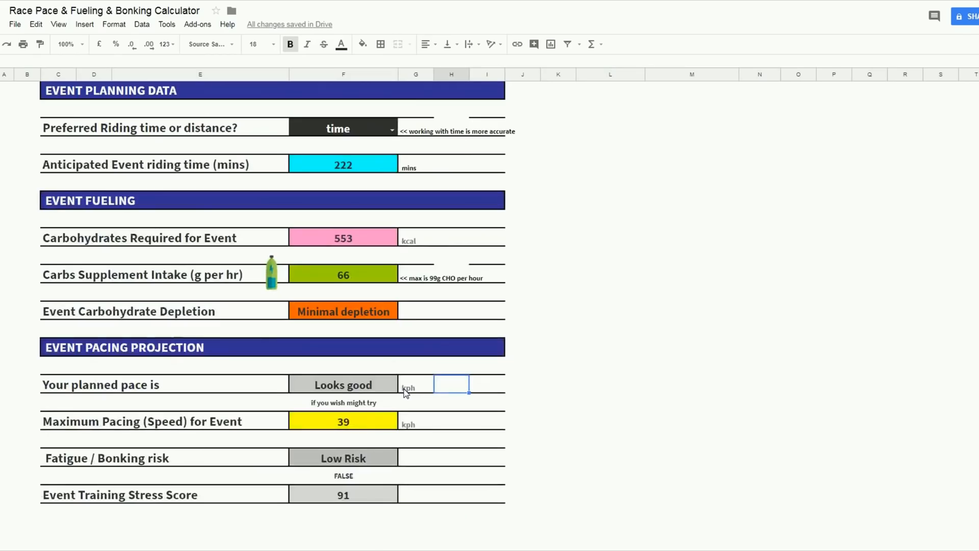
scroll(up, 3)
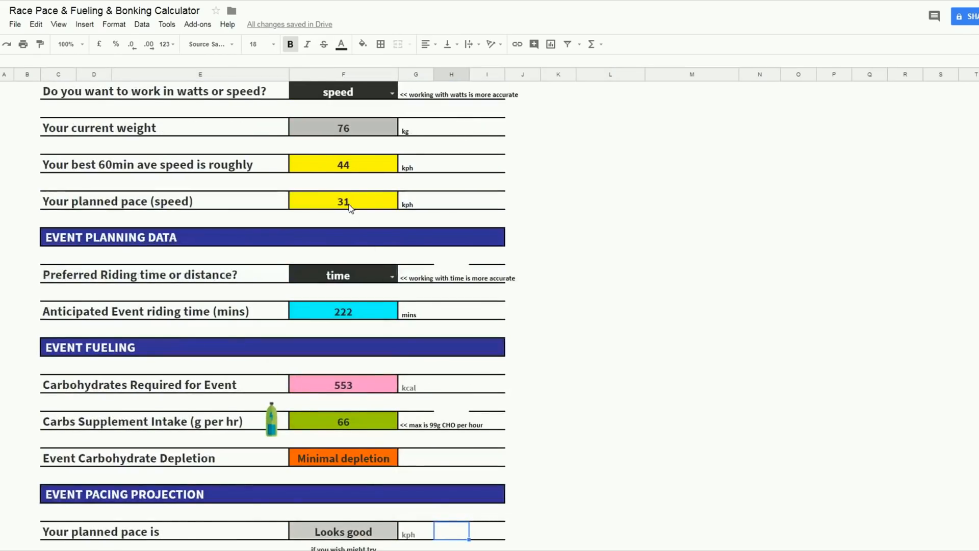
scroll(down, 3)
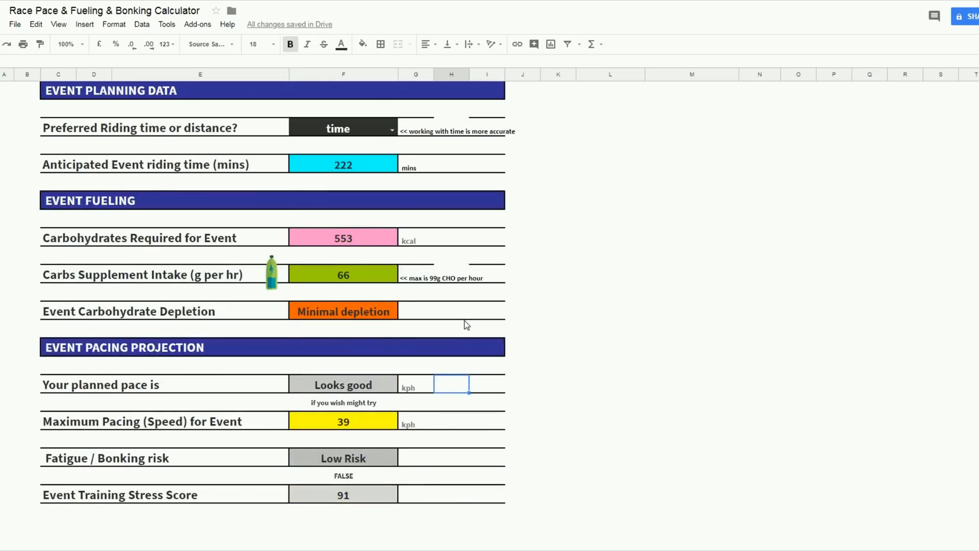
scroll(up, 3)
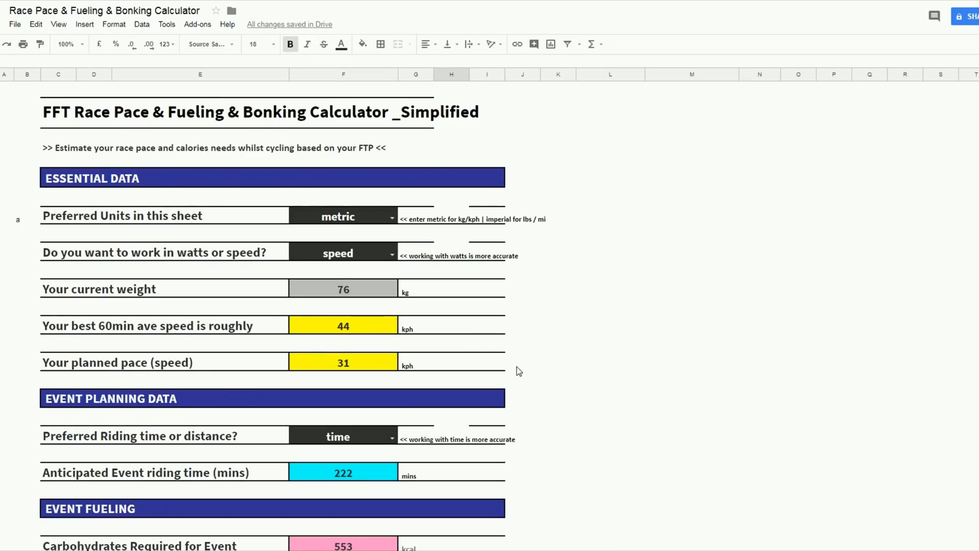
Keep metric units, return to watts mode, and use FTP 222 with planned pace 200 watts
click(392, 215)
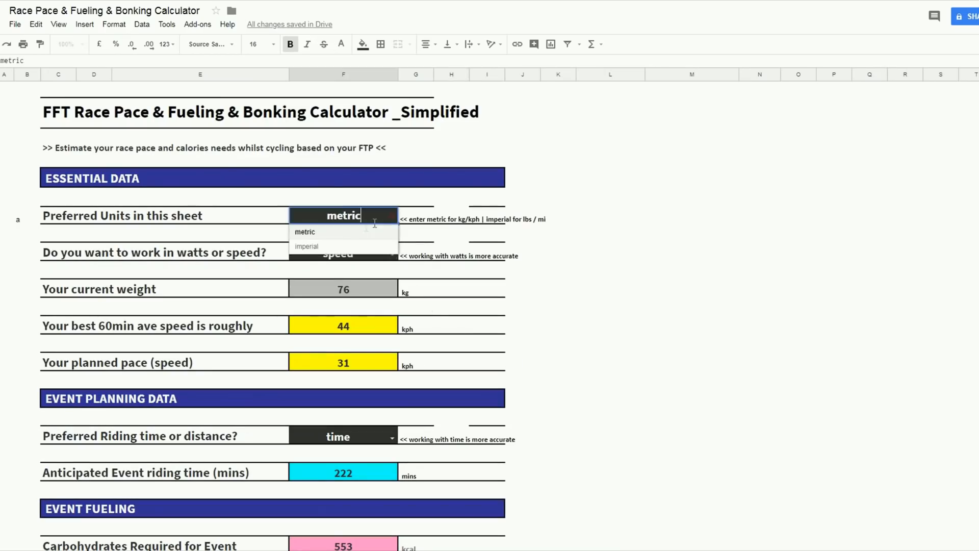
click(306, 245)
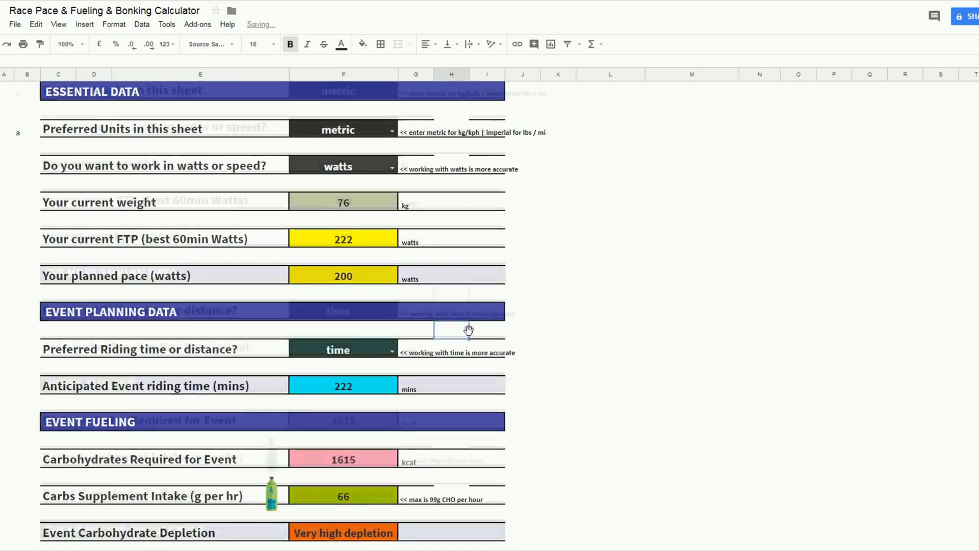
scroll(down, 3)
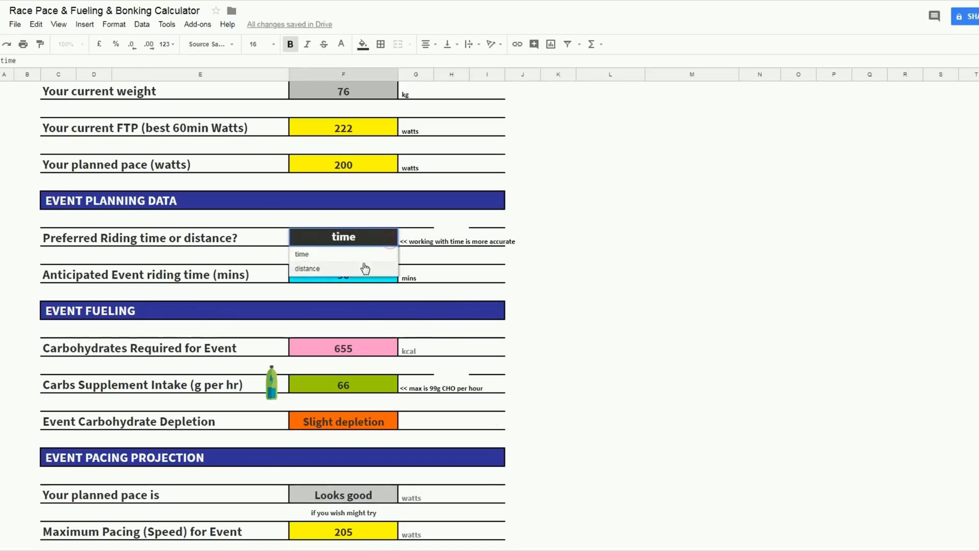
Plan the event by distance instead of time, with a 90 km event distance
click(307, 269)
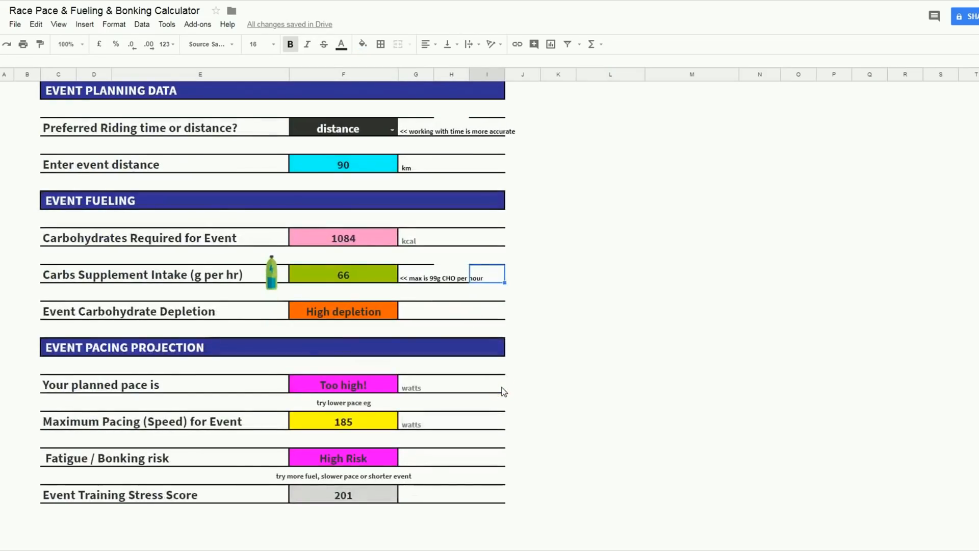
scroll(up, 3)
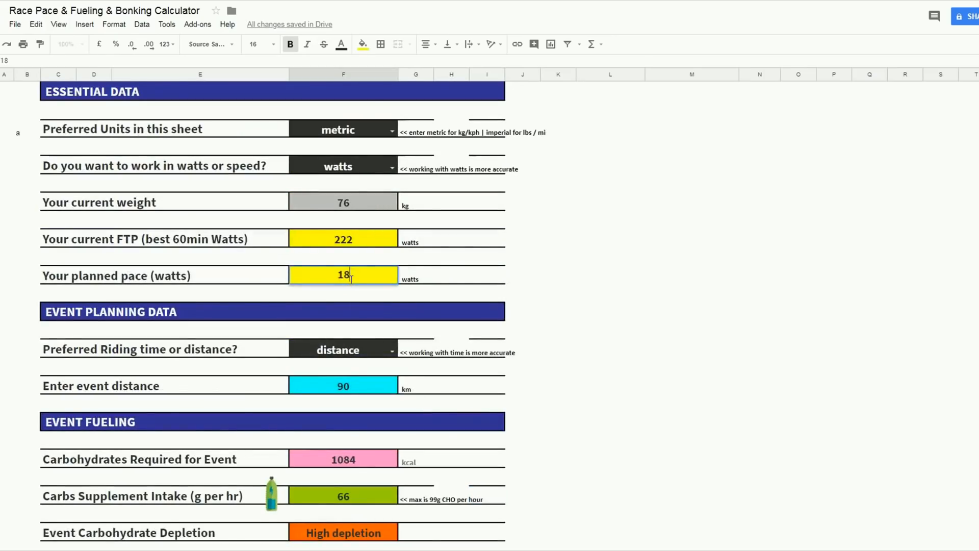
Set planned pace to 180 watts and raise carbs supplement intake to 90 g per hour
text(180)
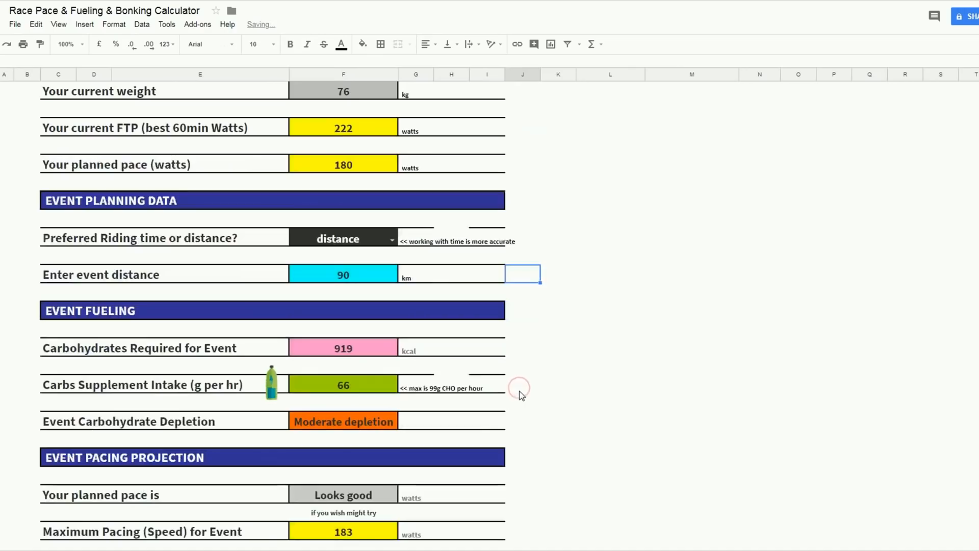
scroll(down, 3)
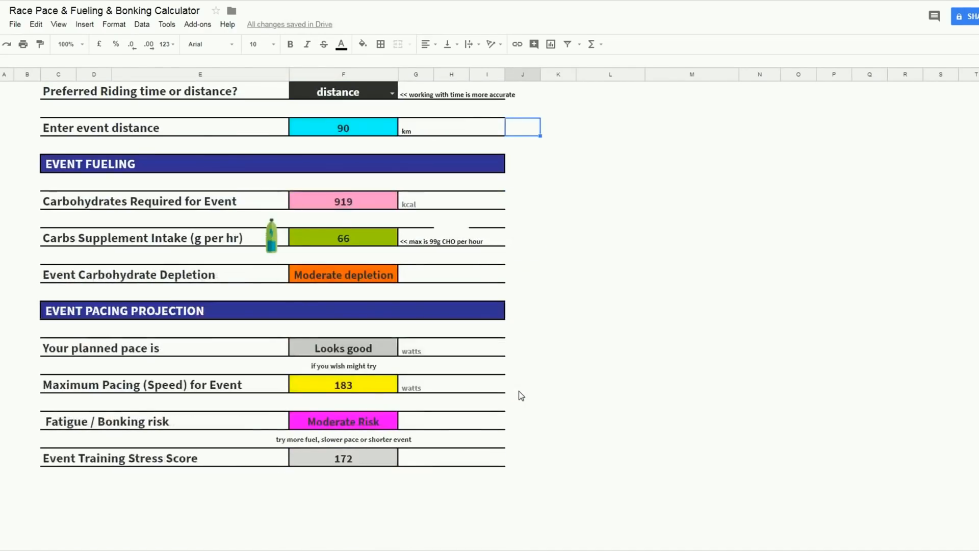
click(342, 238)
text(90)
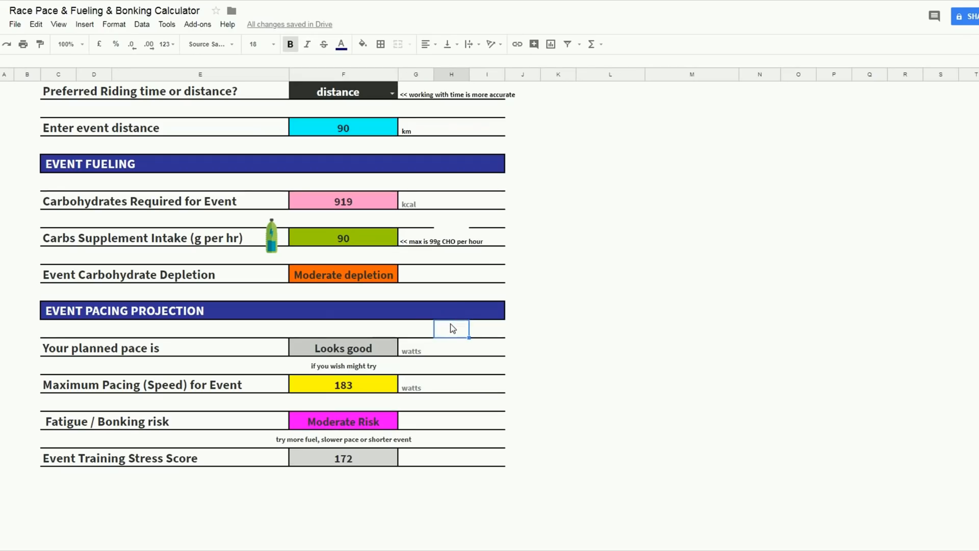
scroll(up, 3)
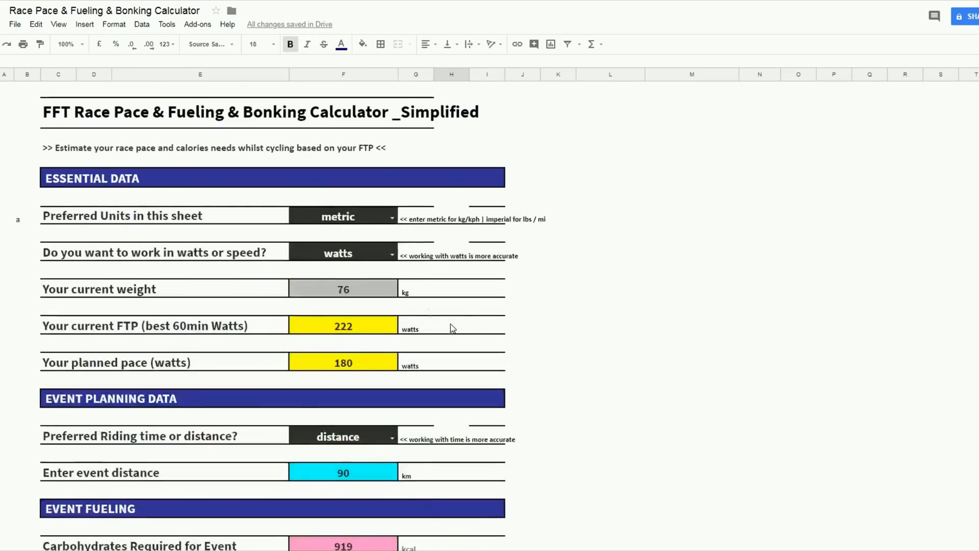
click(392, 215)
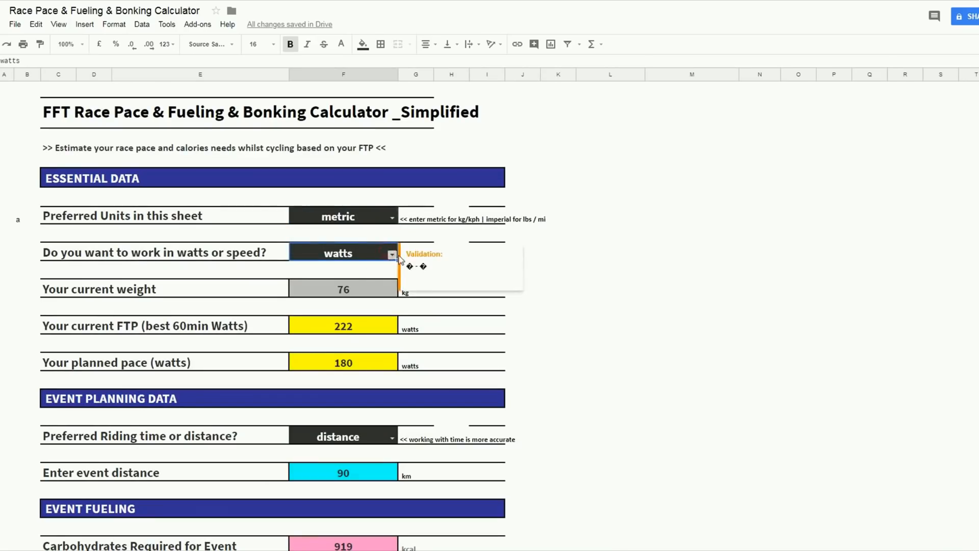
click(611, 342)
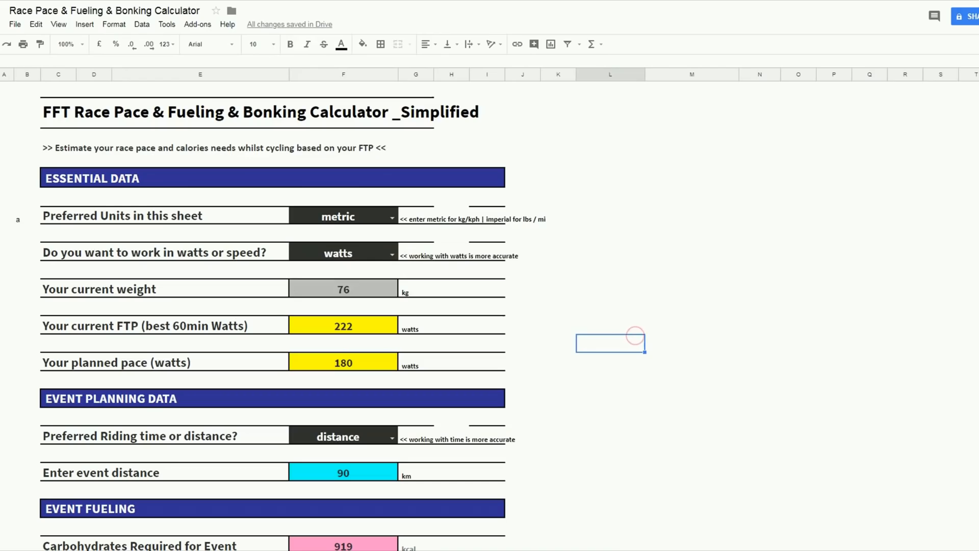